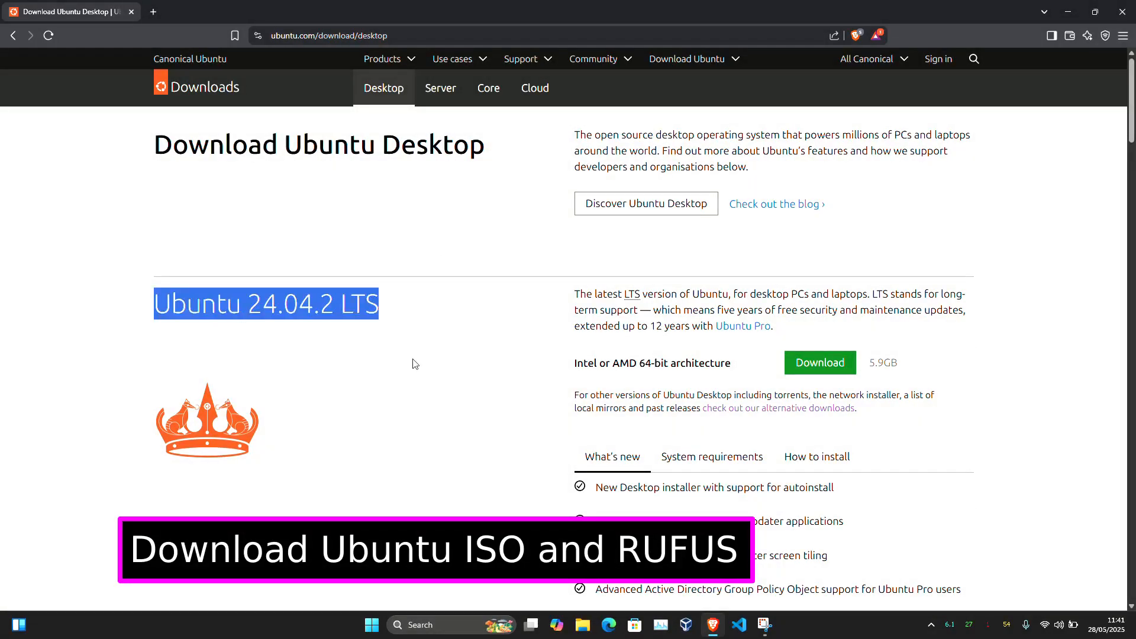
Download the Ubuntu 25.04 image for Intel or AMD 64-bit and save it, then search for rufus.
scroll("down", 3)
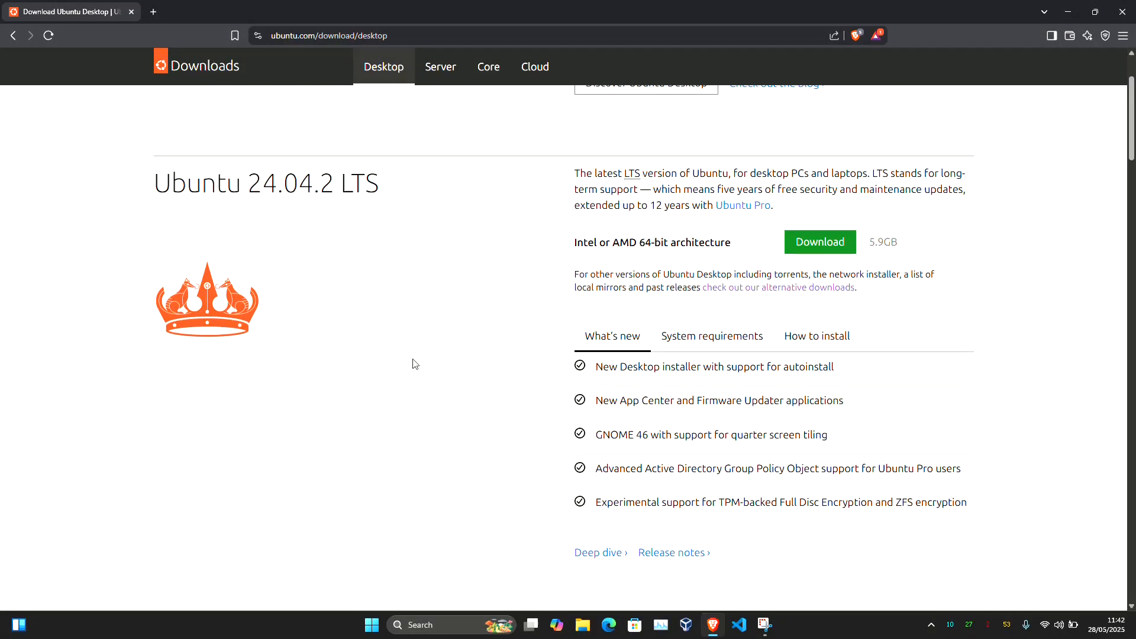
scroll("down", 3)
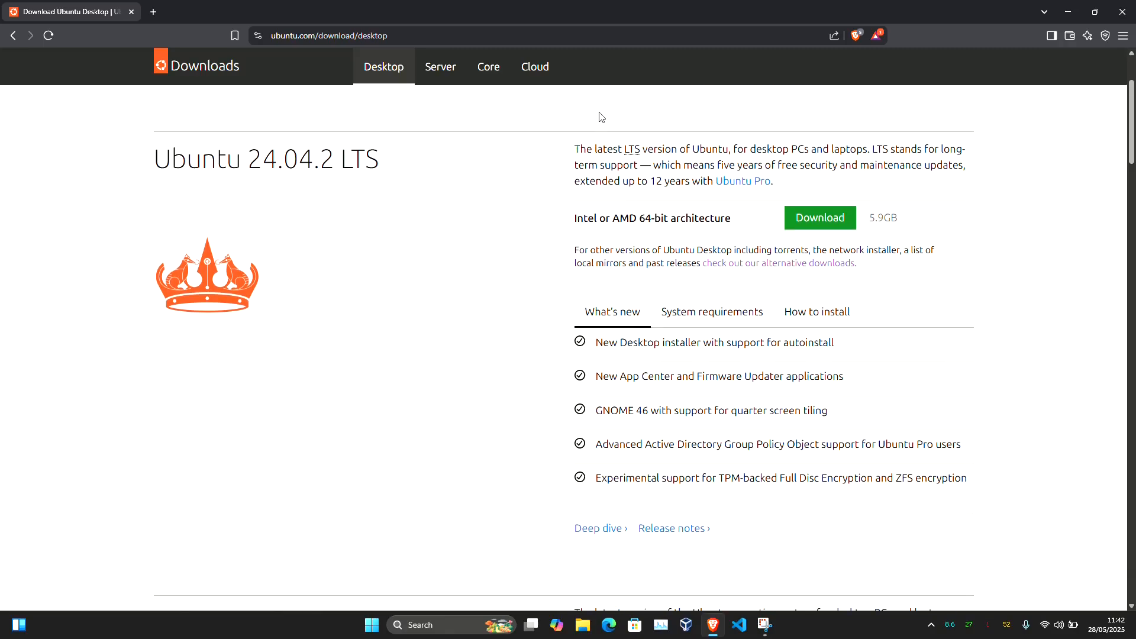
scroll("down", 3)
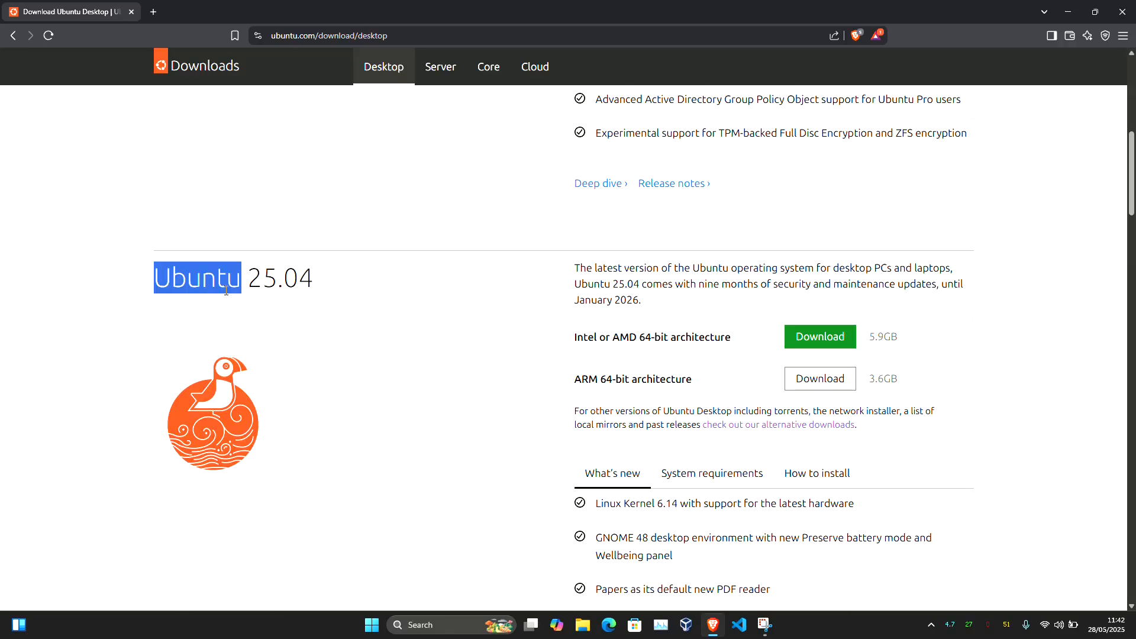
left_click_drag(196, 276, 311, 277)
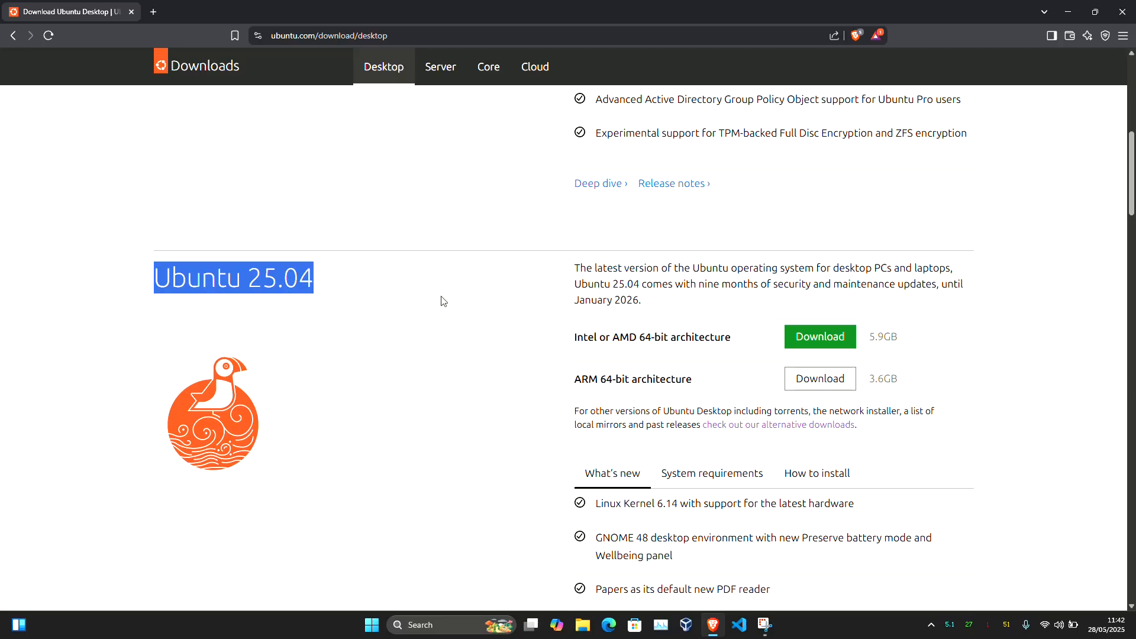
left_click(818, 336)
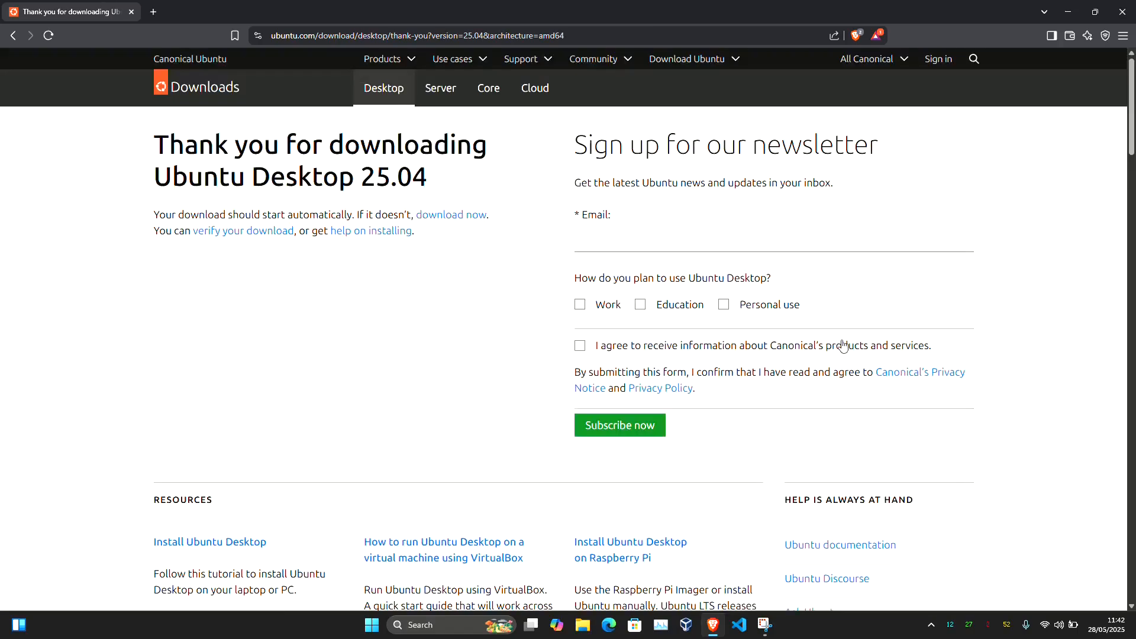
left_click(451, 214)
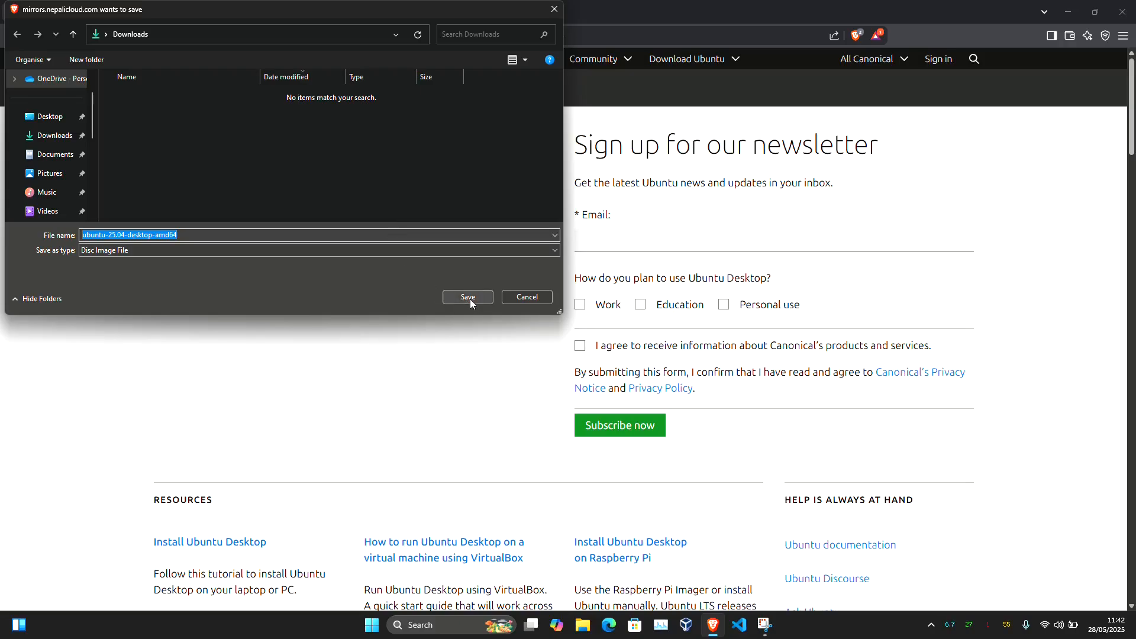
type("rufus.ie/en/")
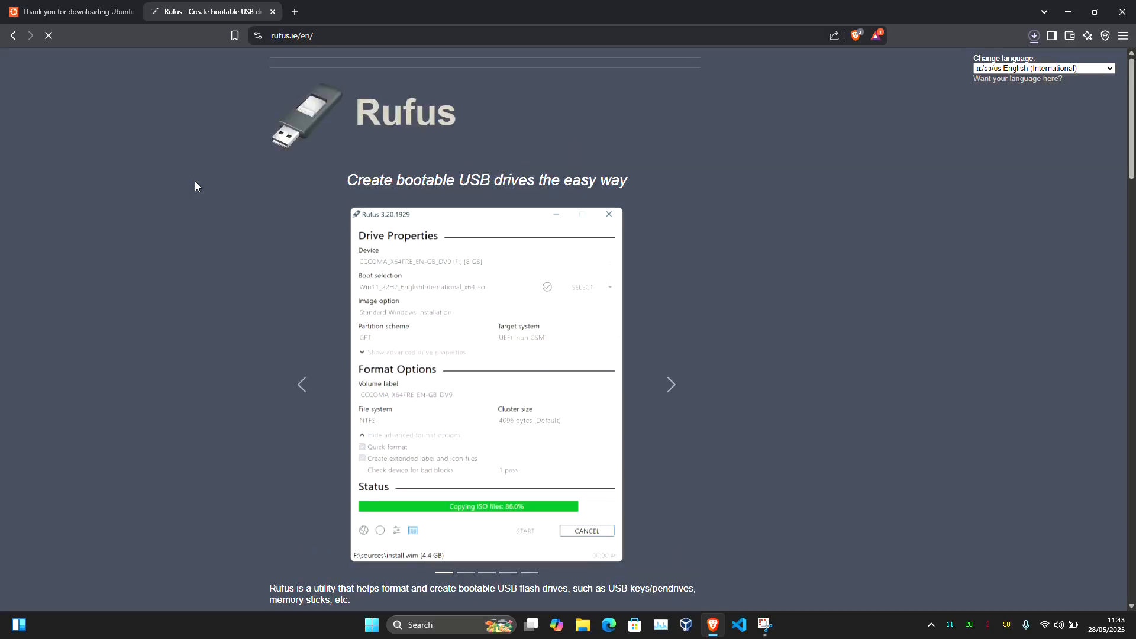
Download rufus-4.7.exe to Downloads and check its progress in the download history.
scroll("down", 3)
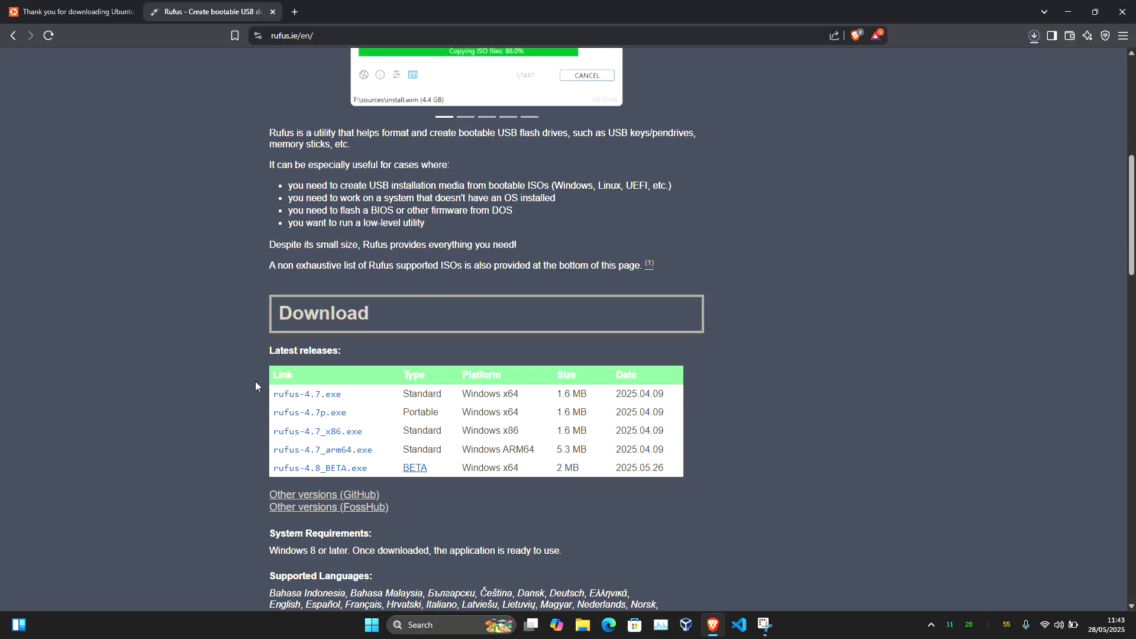
left_click(307, 393)
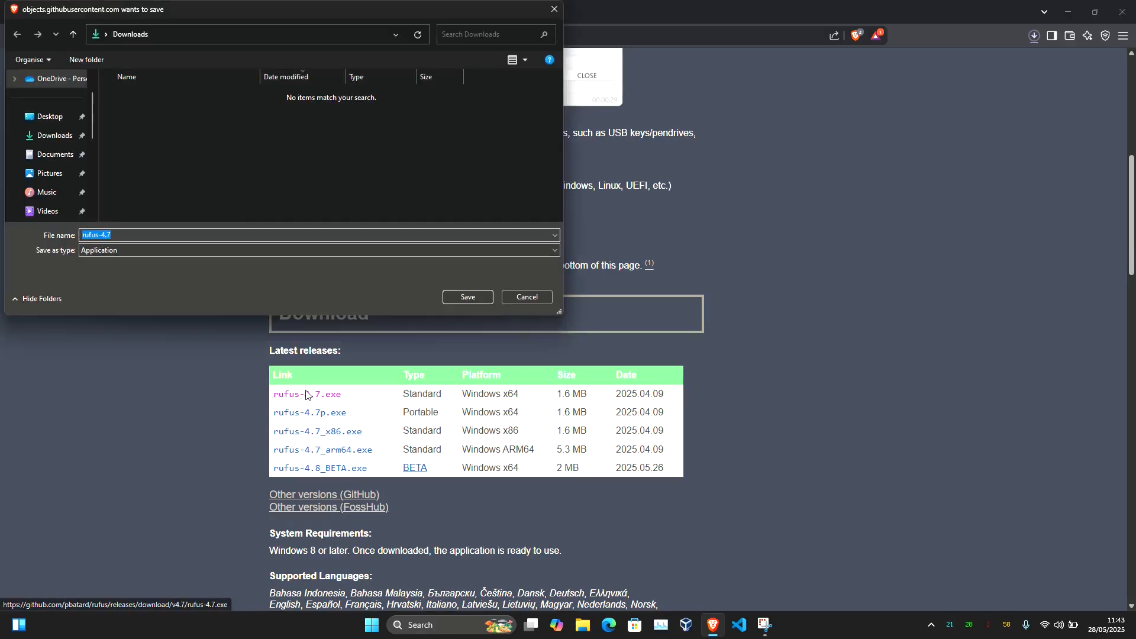
left_click(468, 296)
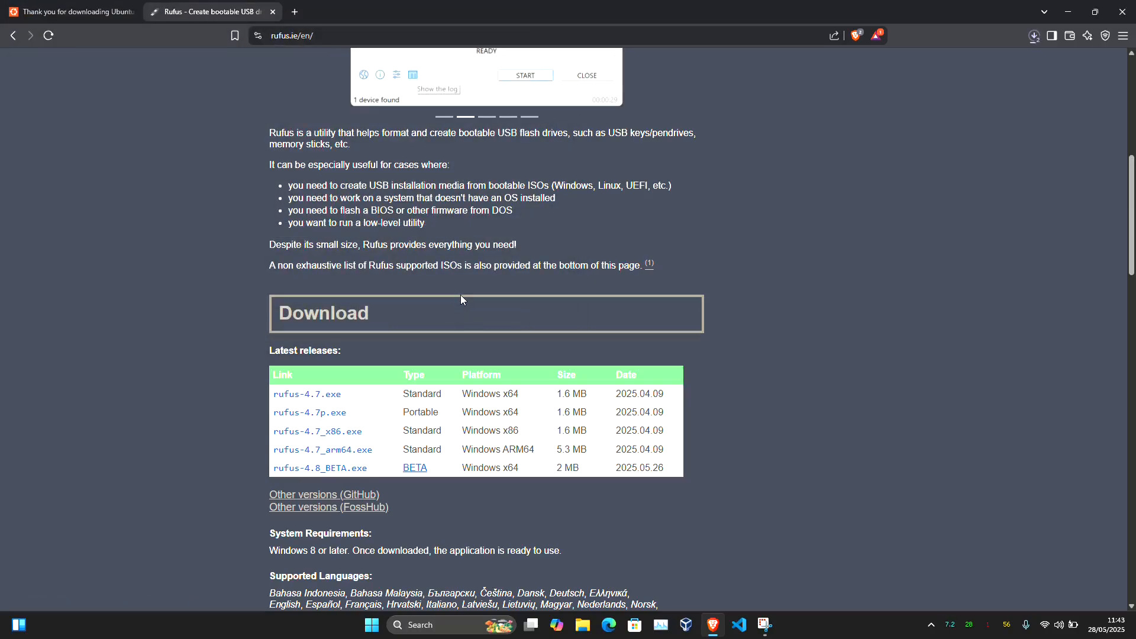
left_click(1034, 34)
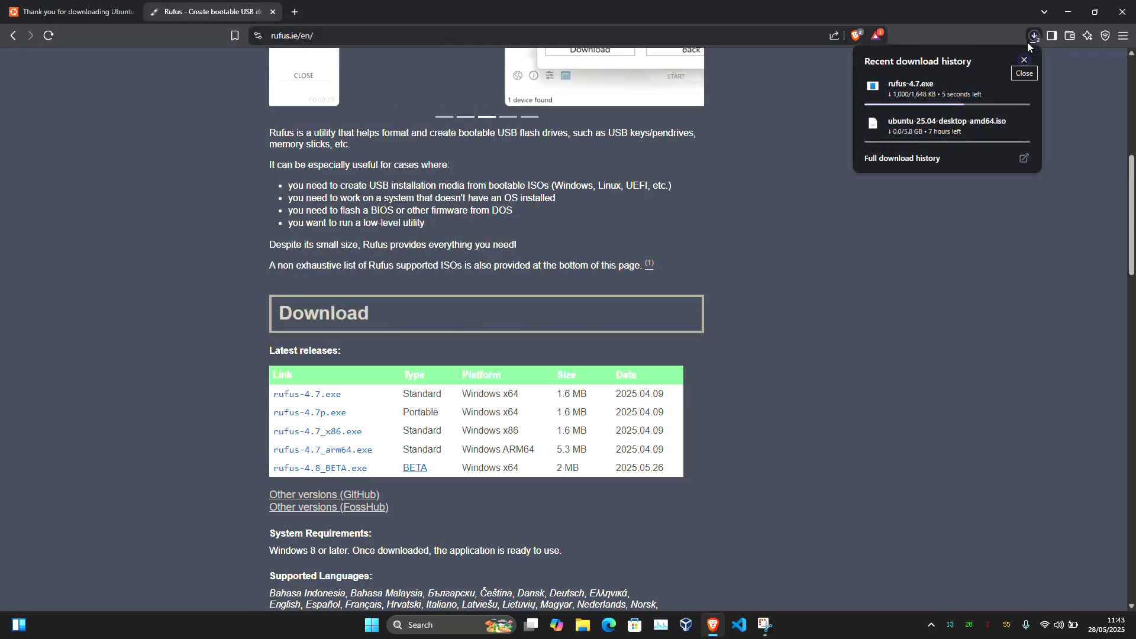
left_click(1023, 61)
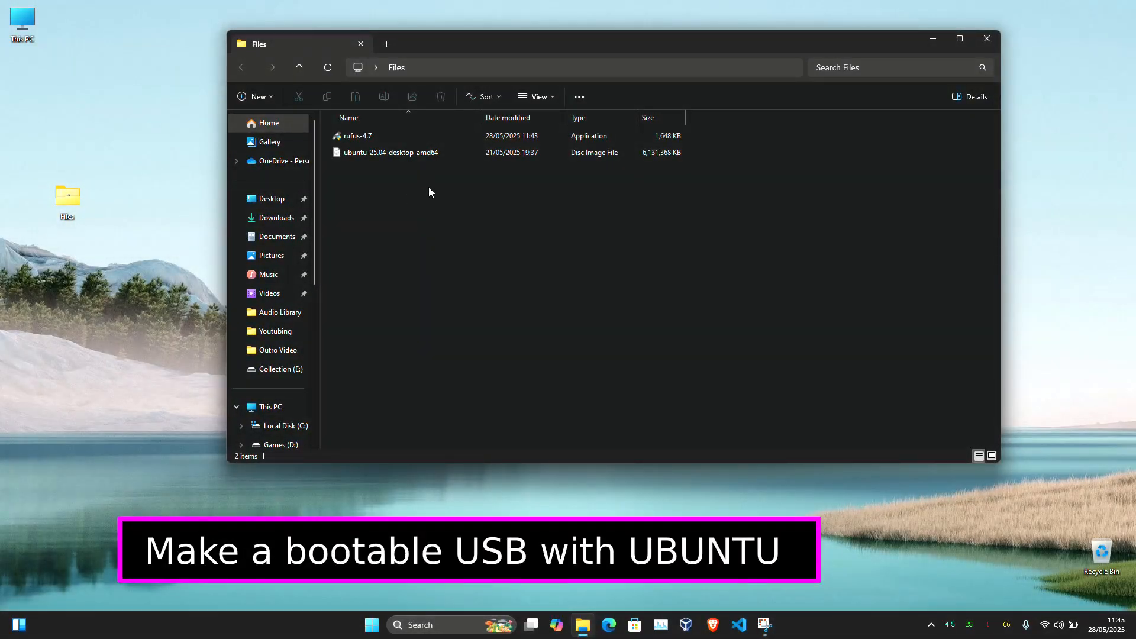
Run the rufus-4.7 application from the Files folder.
left_click(357, 135)
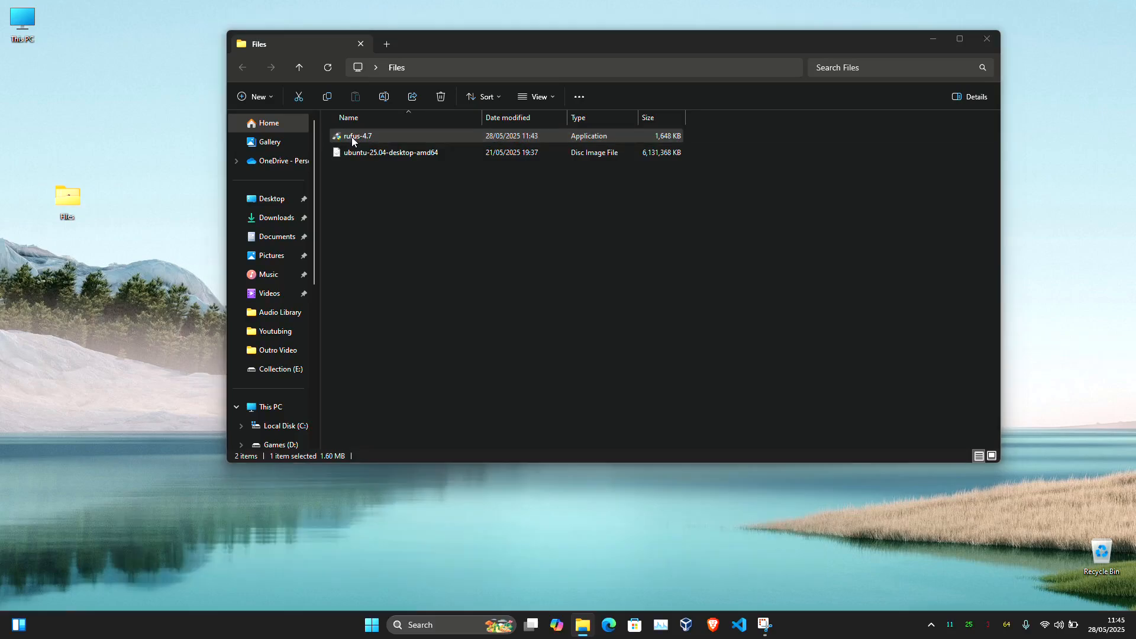
mouse_move(498, 407)
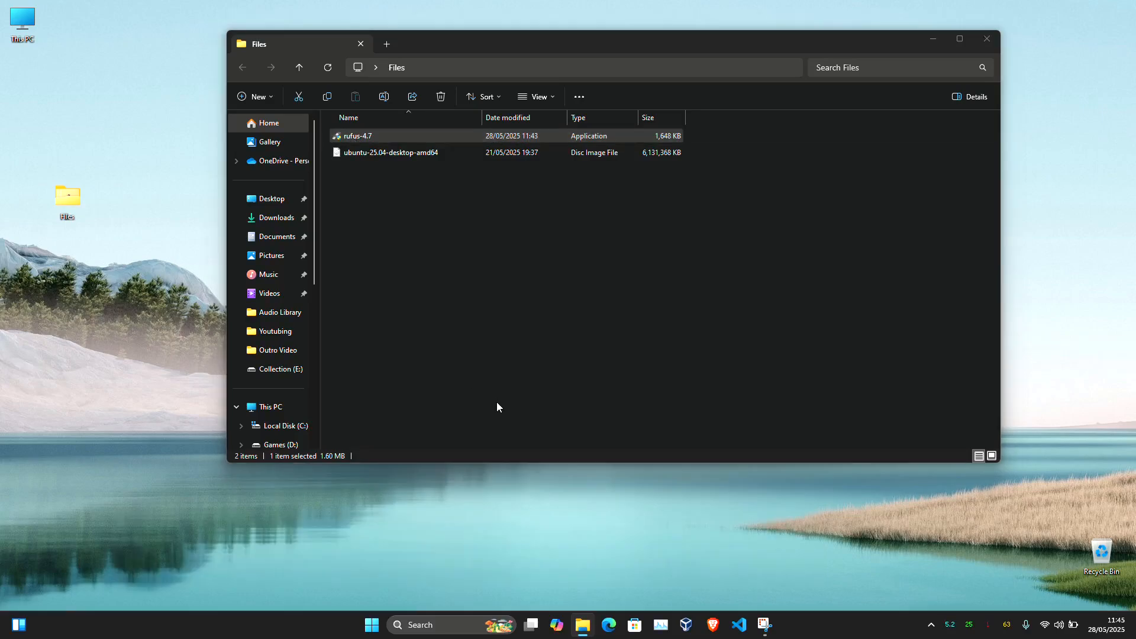
double_click(356, 135)
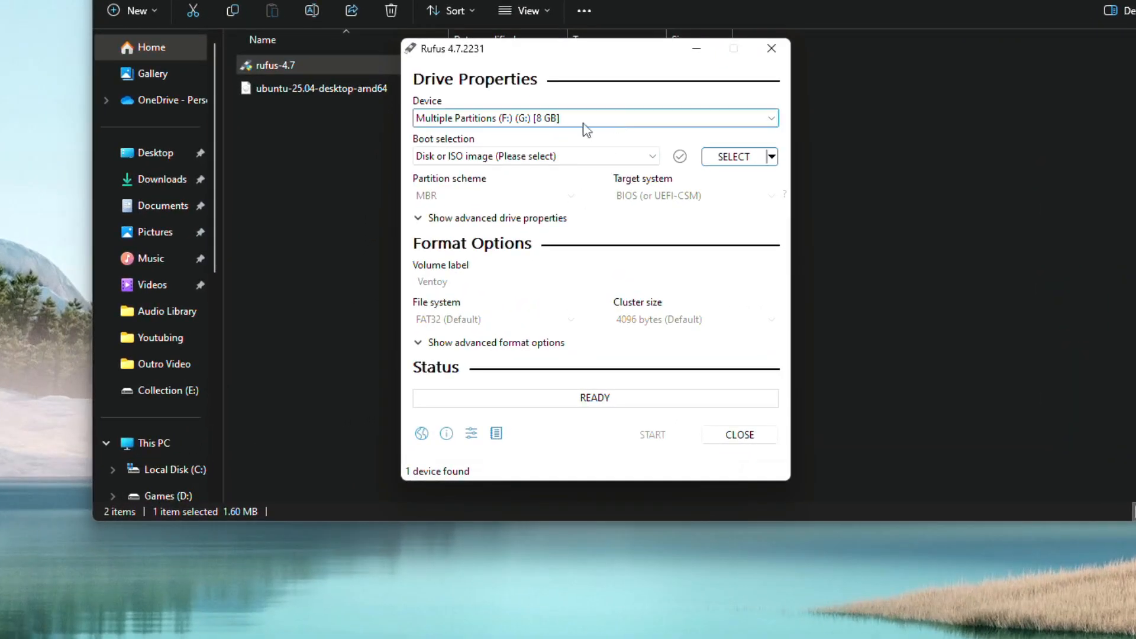
Select the 8 GB USB drive and the Ubuntu ISO, start writing and keep ISO image mode.
left_click(594, 118)
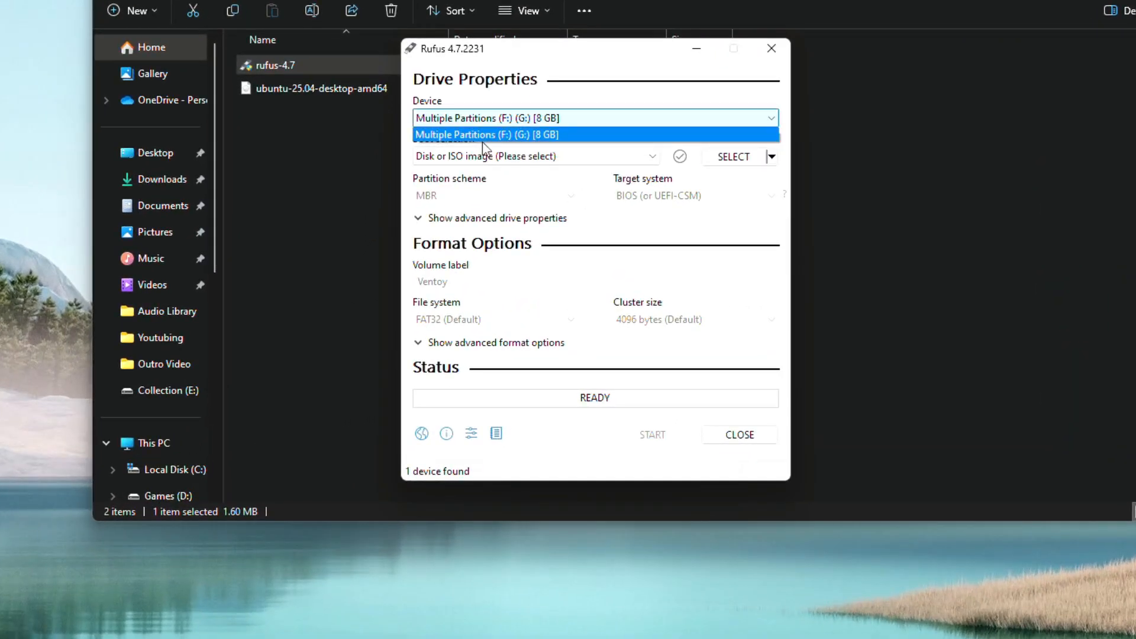
left_click(485, 134)
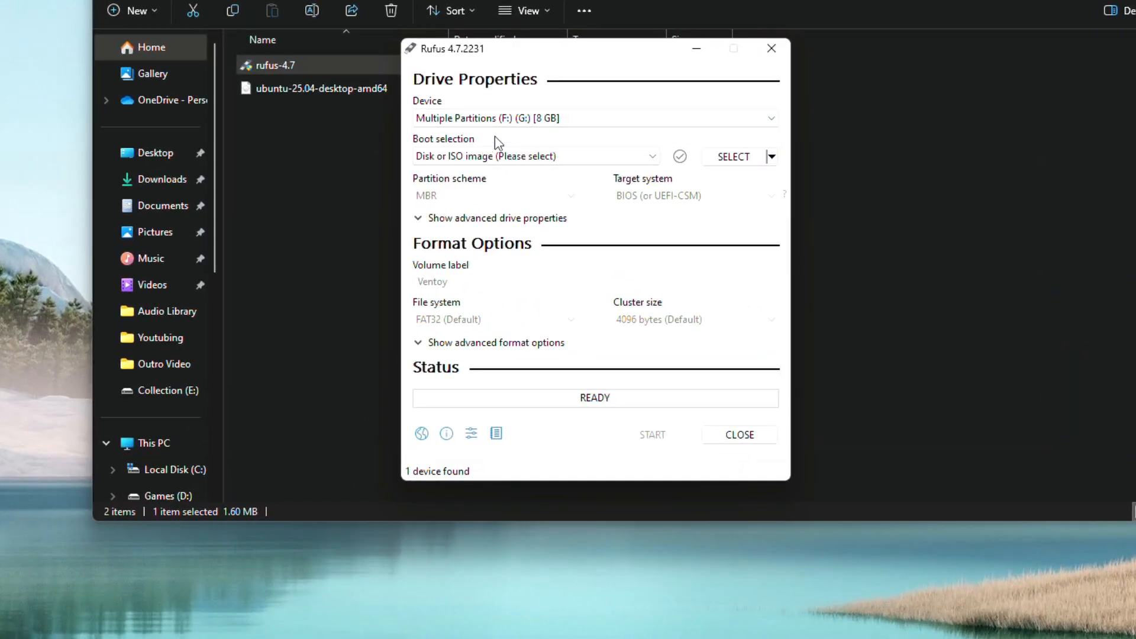
mouse_move(734, 156)
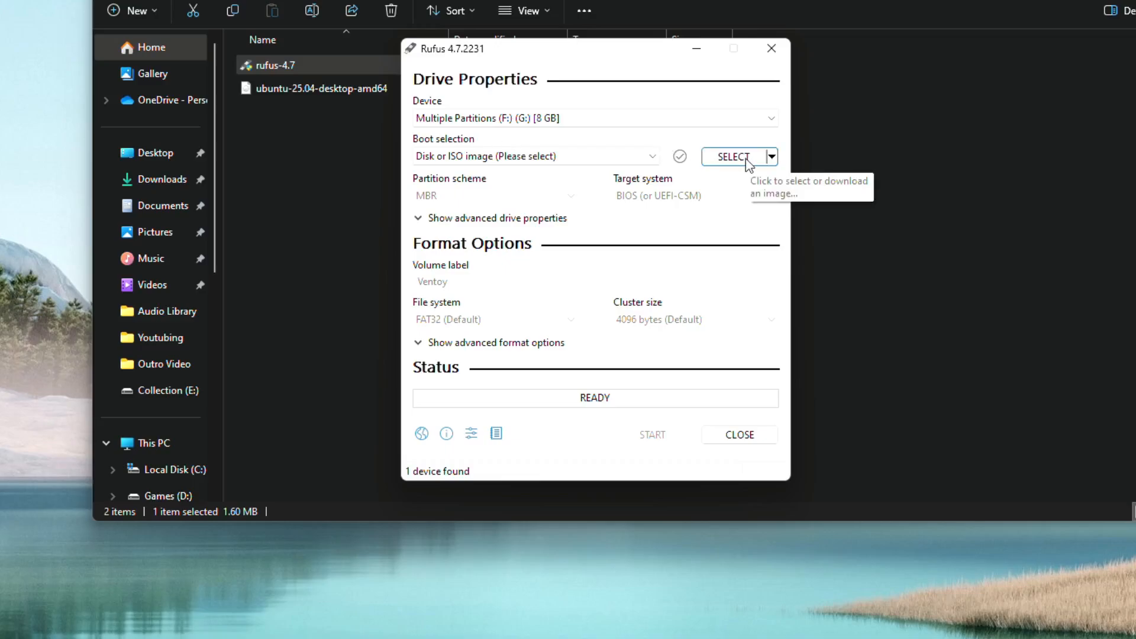
left_click(734, 156)
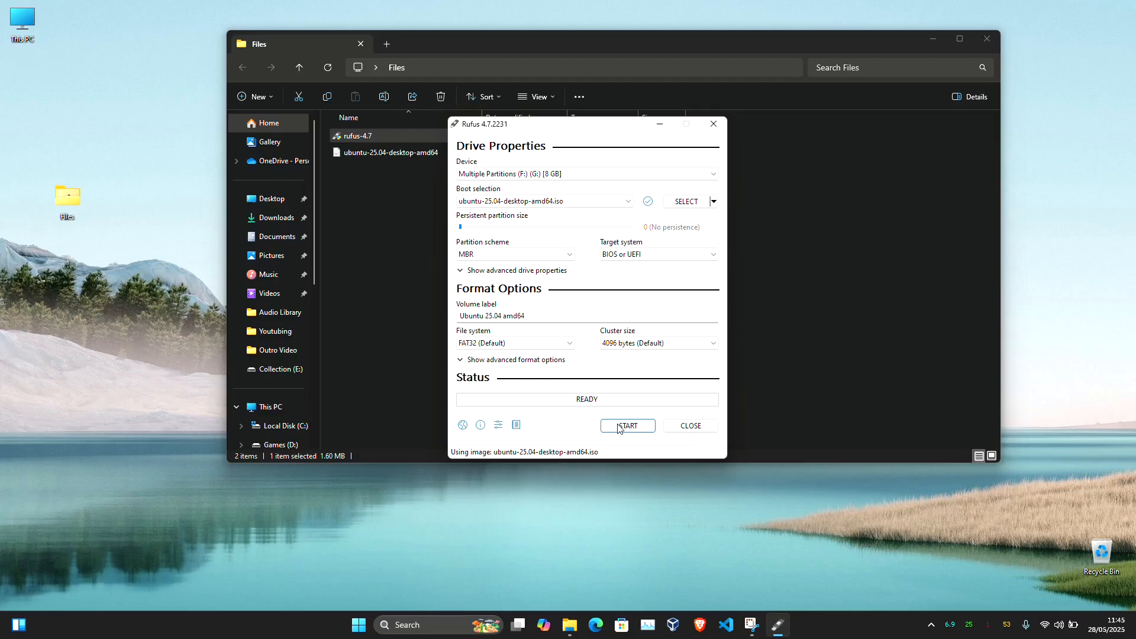
left_click(627, 425)
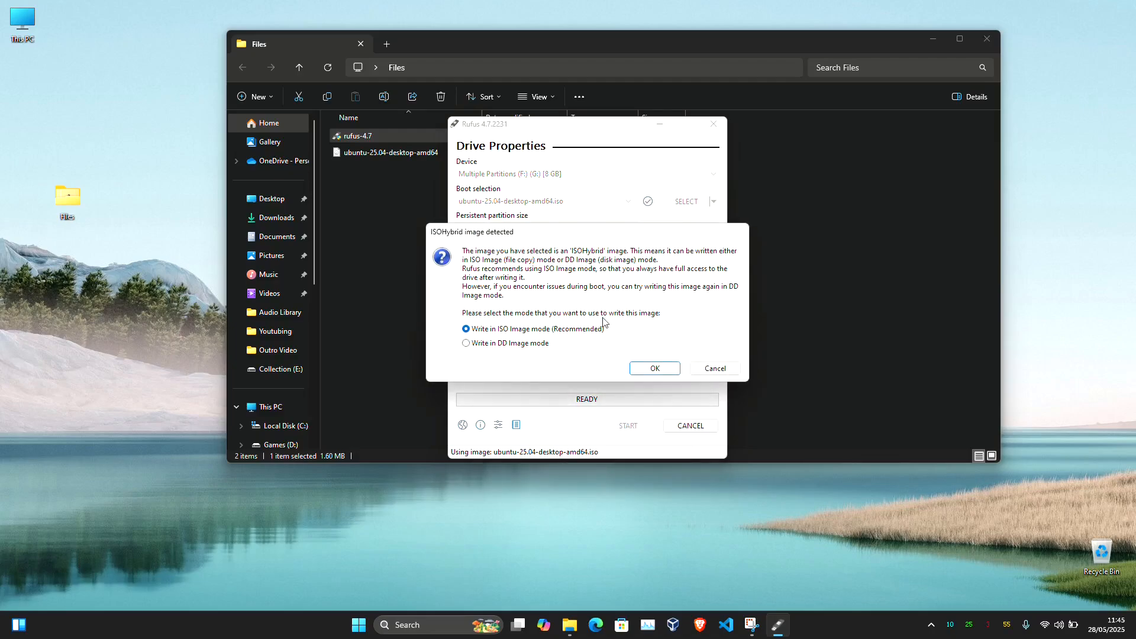
left_click(653, 366)
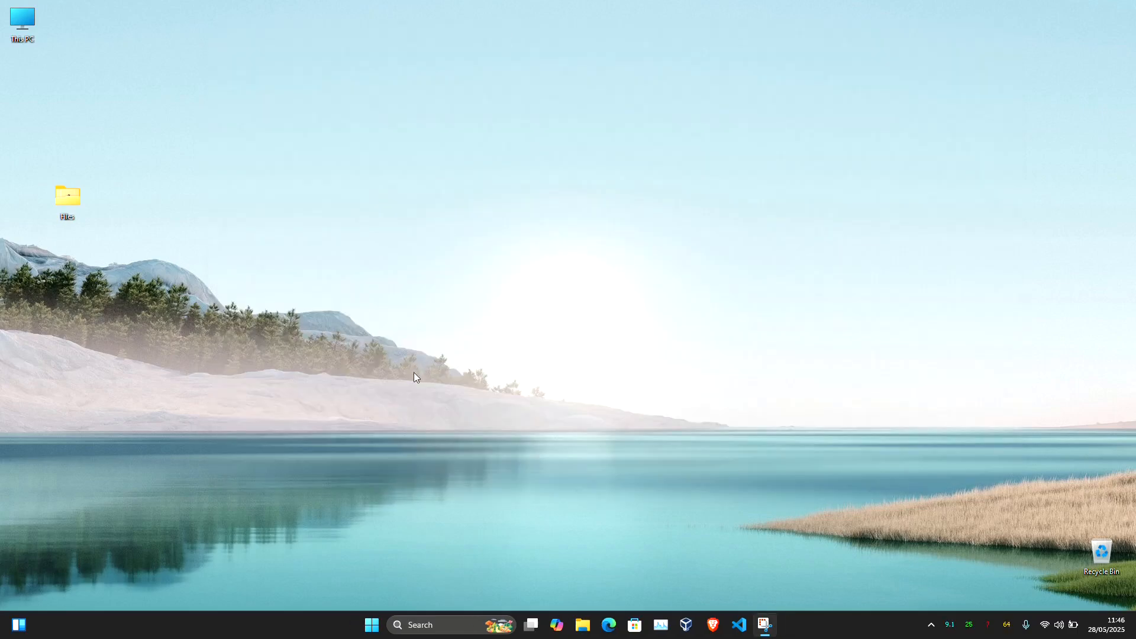
Restart the computer from the Start menu power options.
left_click(371, 624)
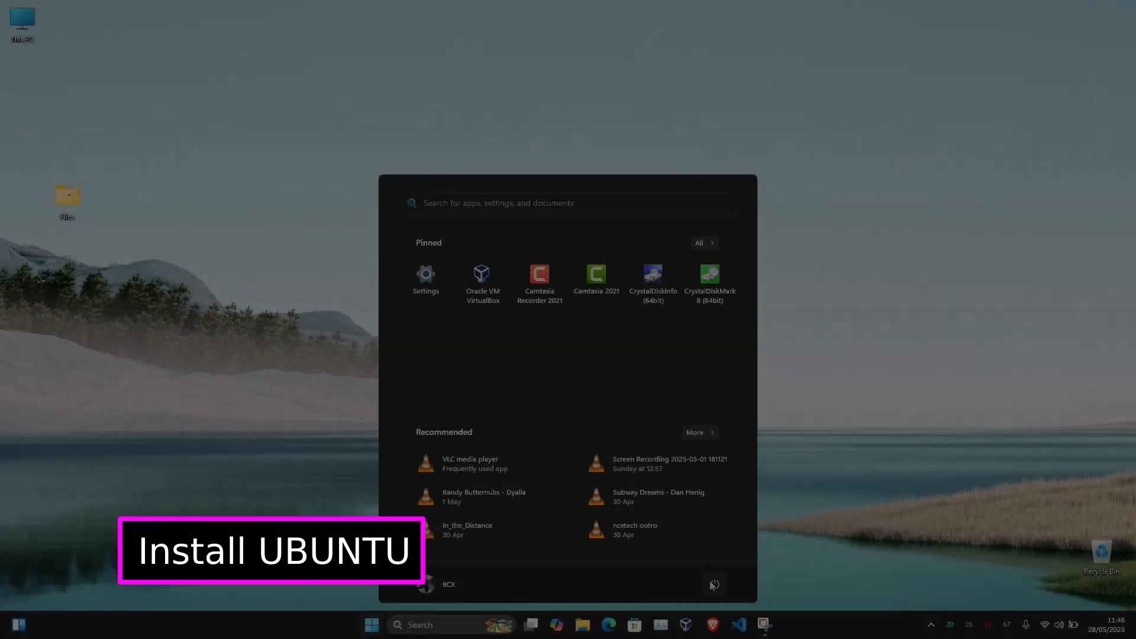
left_click(713, 584)
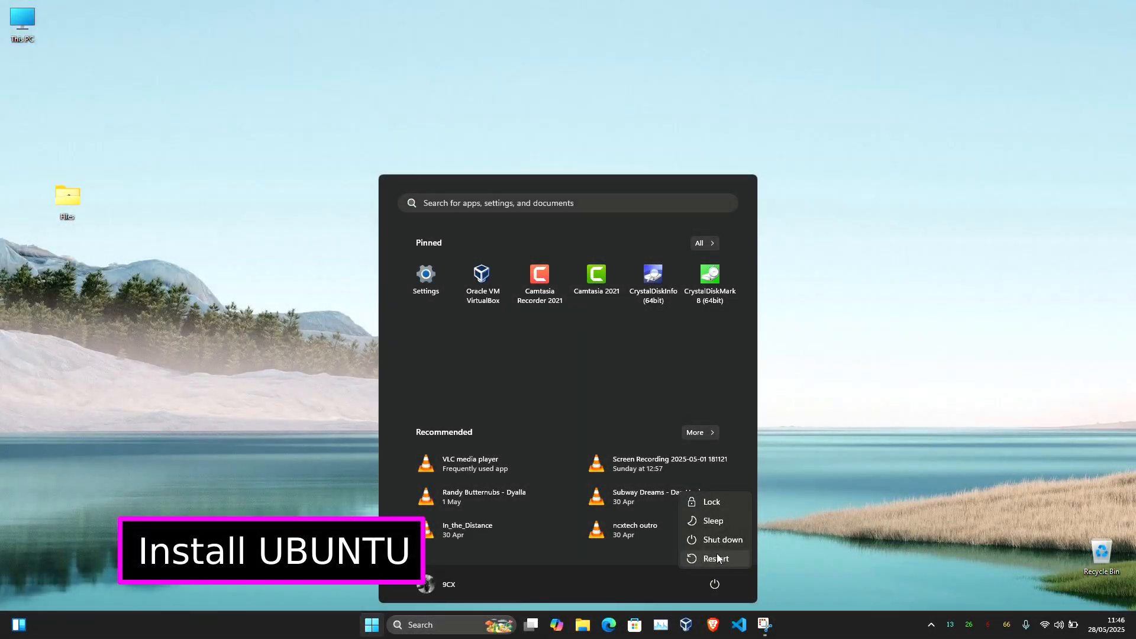
mouse_move(724, 539)
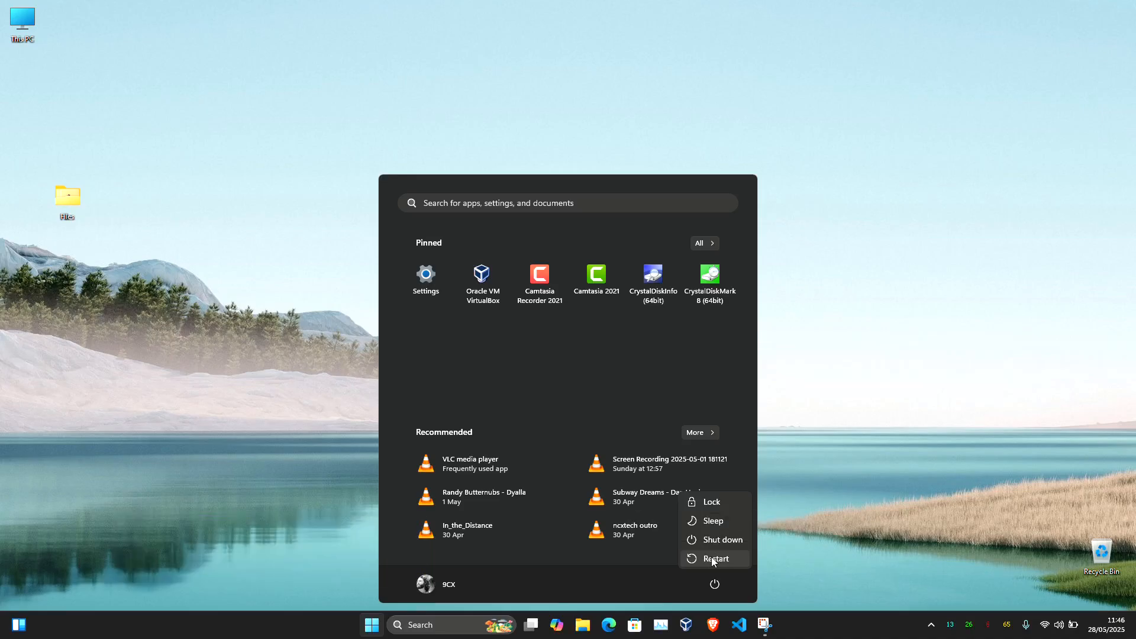
mouse_move(713, 568)
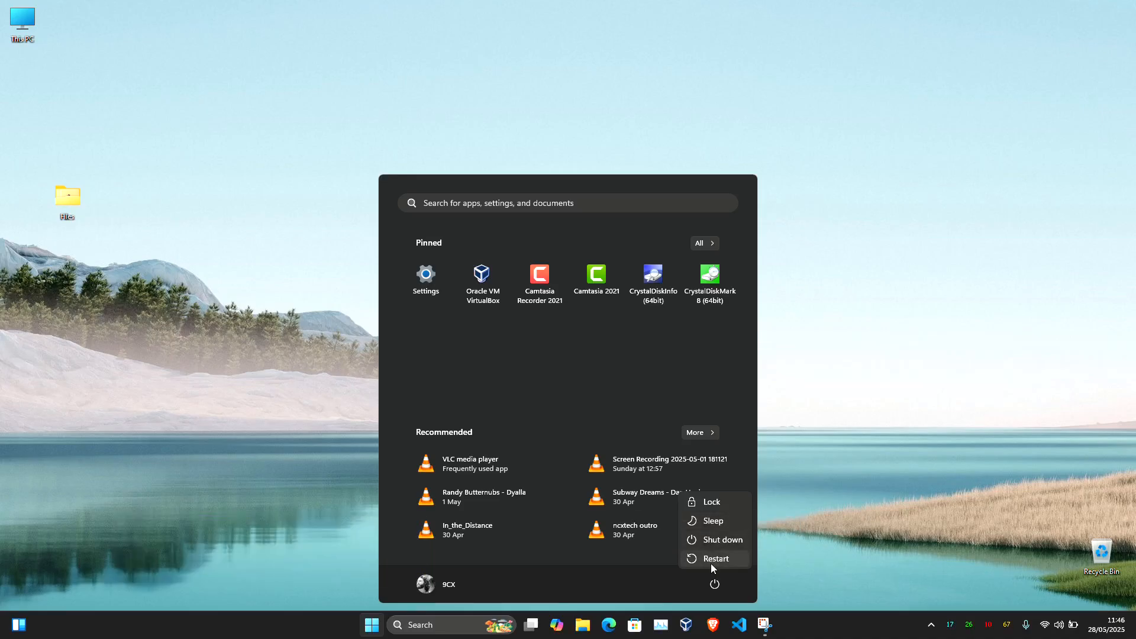
left_click(715, 558)
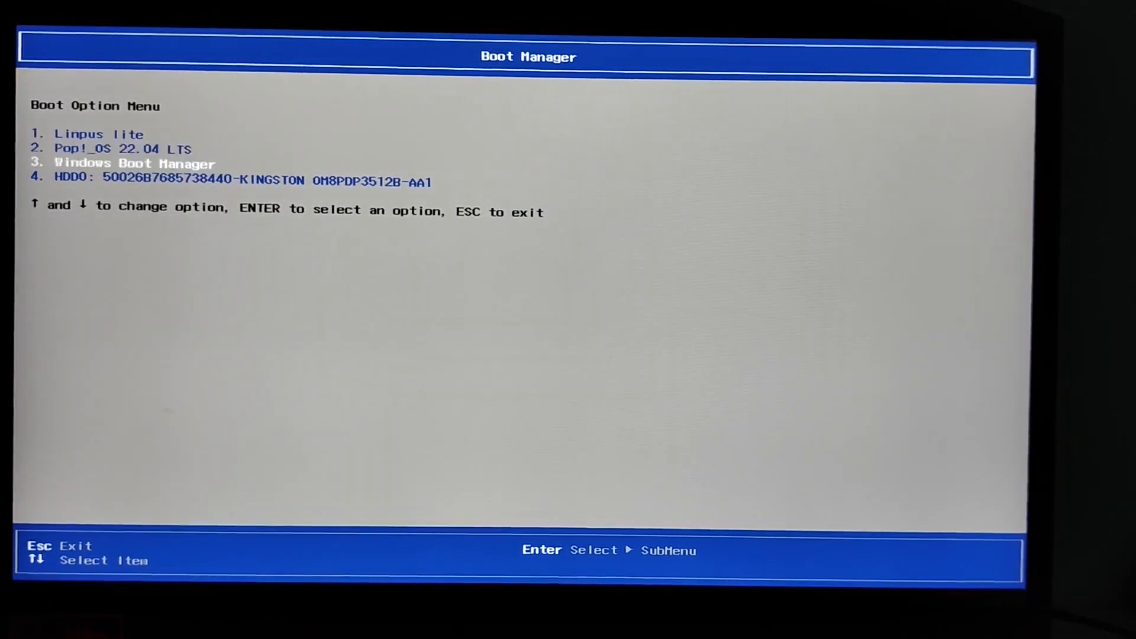
Boot the USB entry and start 'Try or Install Ubuntu' in GRUB.
key("Up")
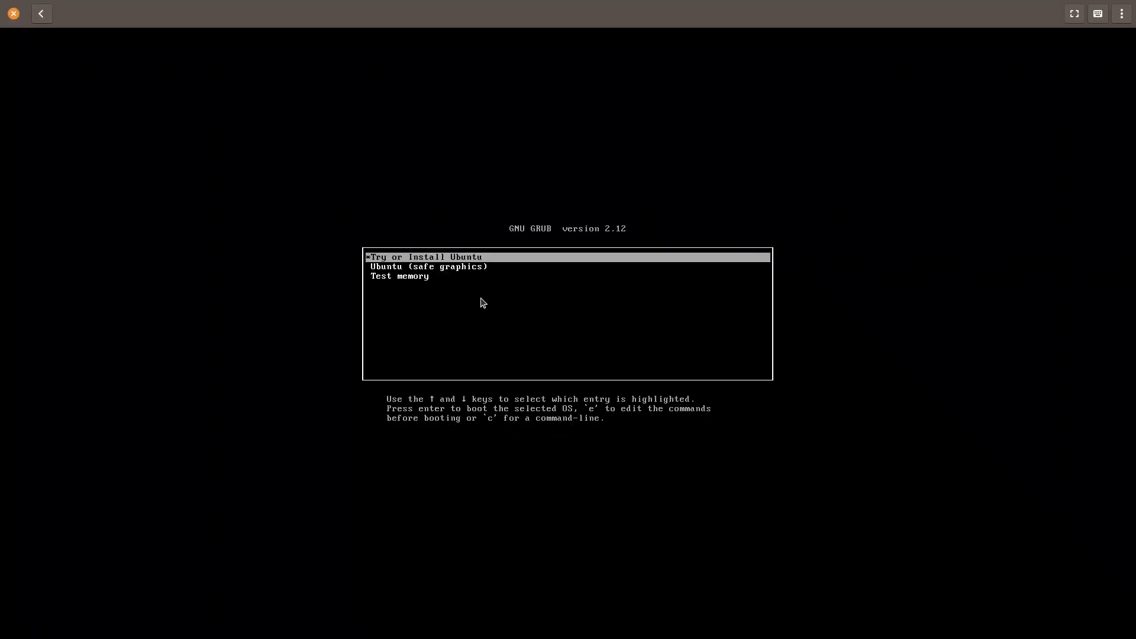
key("Return")
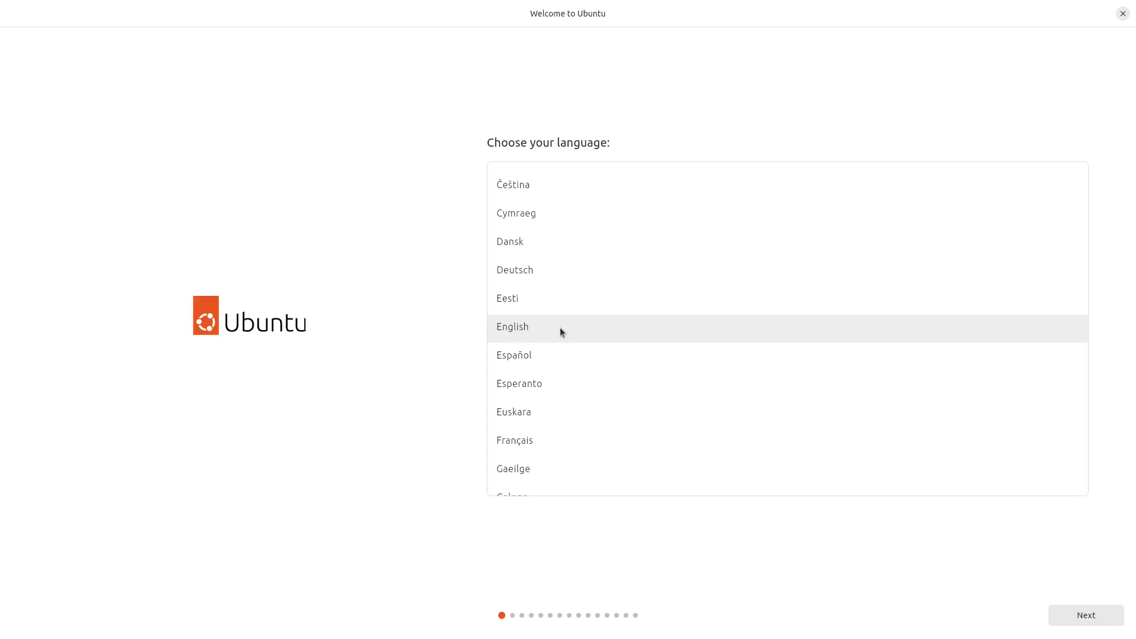
mouse_move(1058, 617)
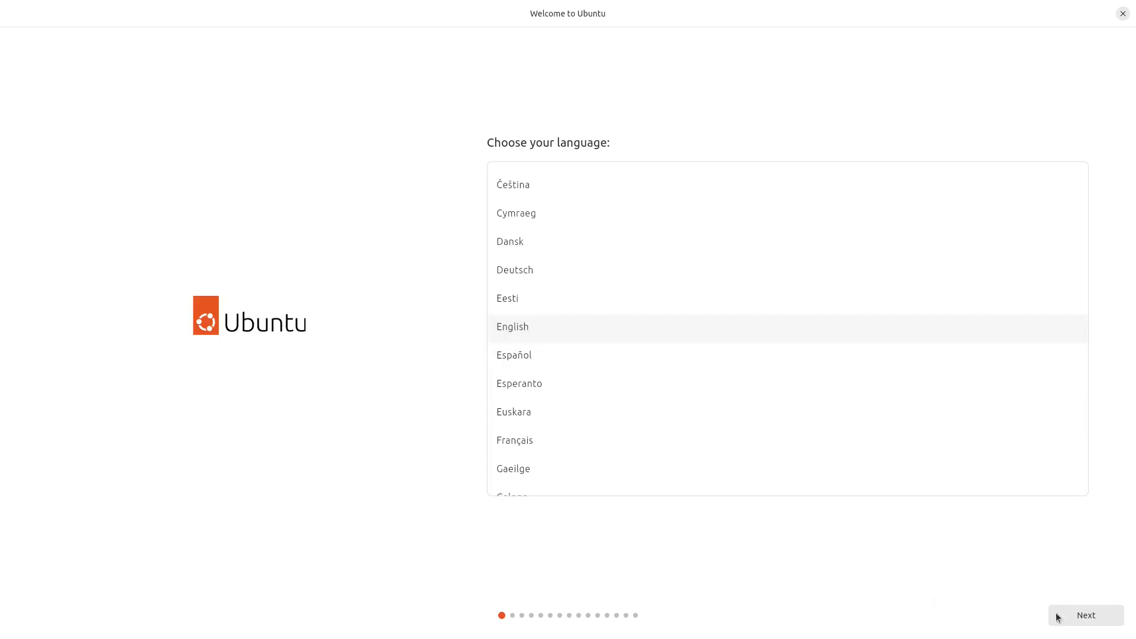
Continue with English and pass the Accessibility page unchanged.
left_click(1085, 615)
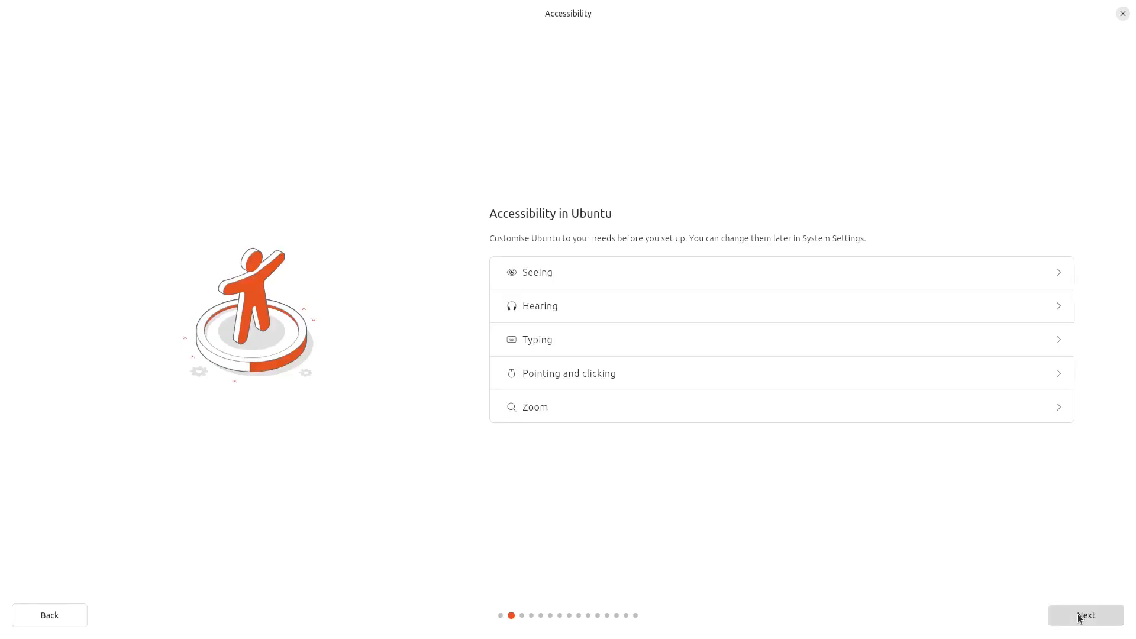
mouse_move(667, 241)
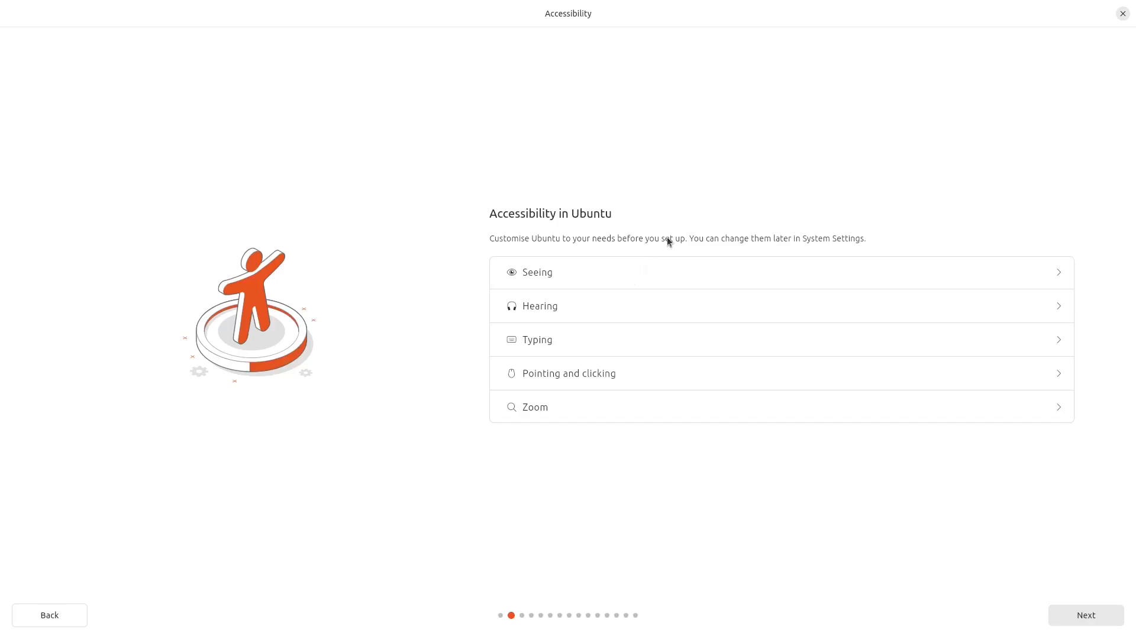
mouse_move(802, 250)
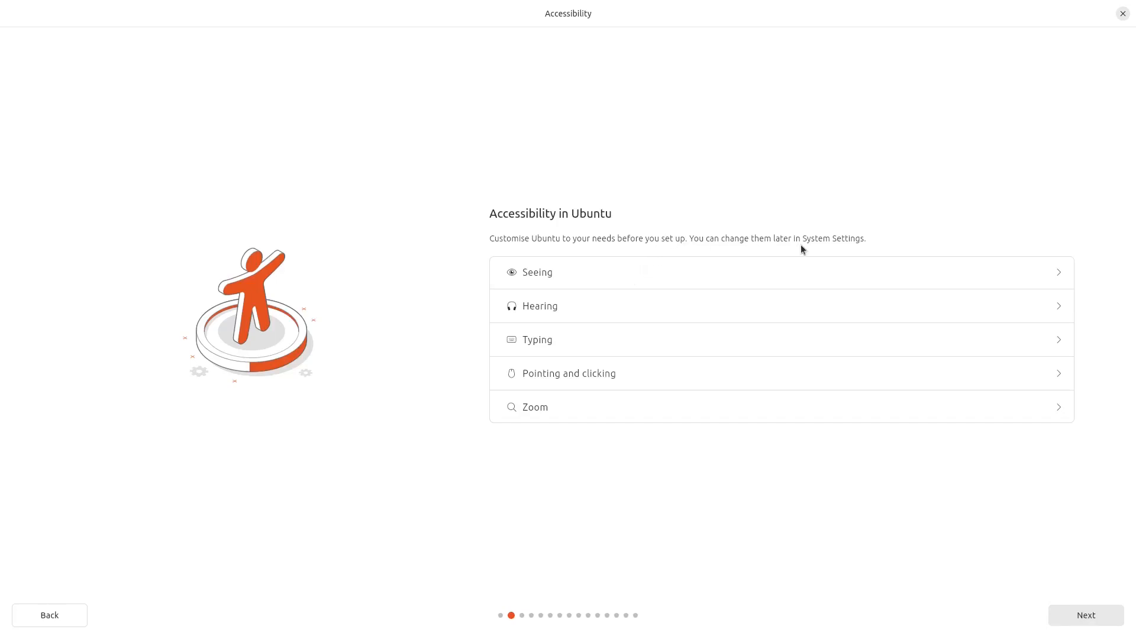
mouse_move(573, 389)
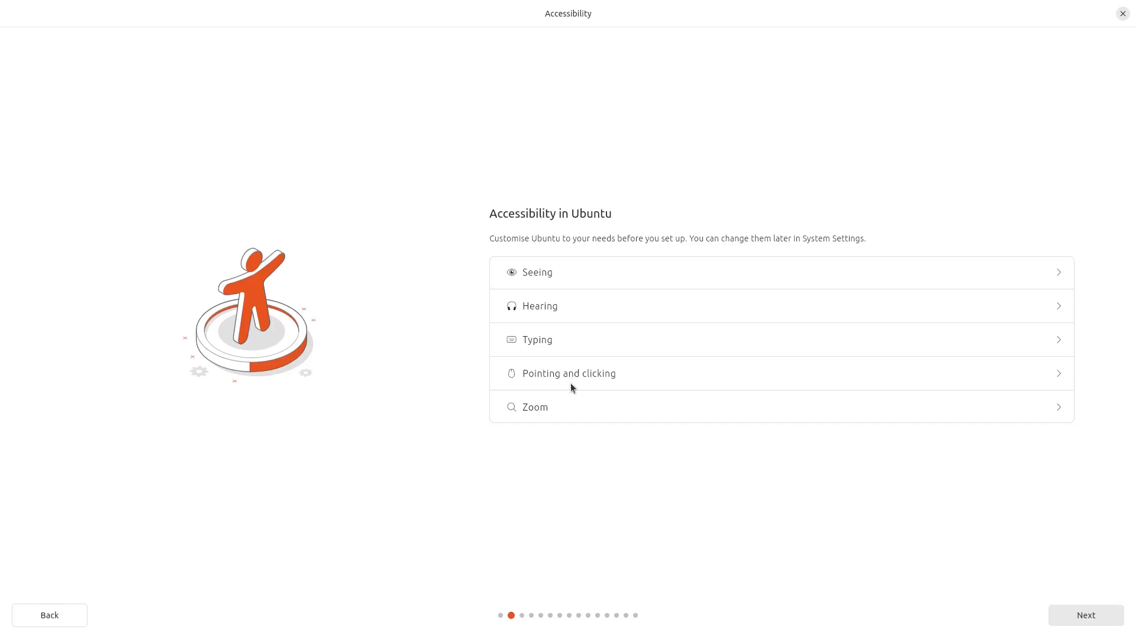
mouse_move(840, 599)
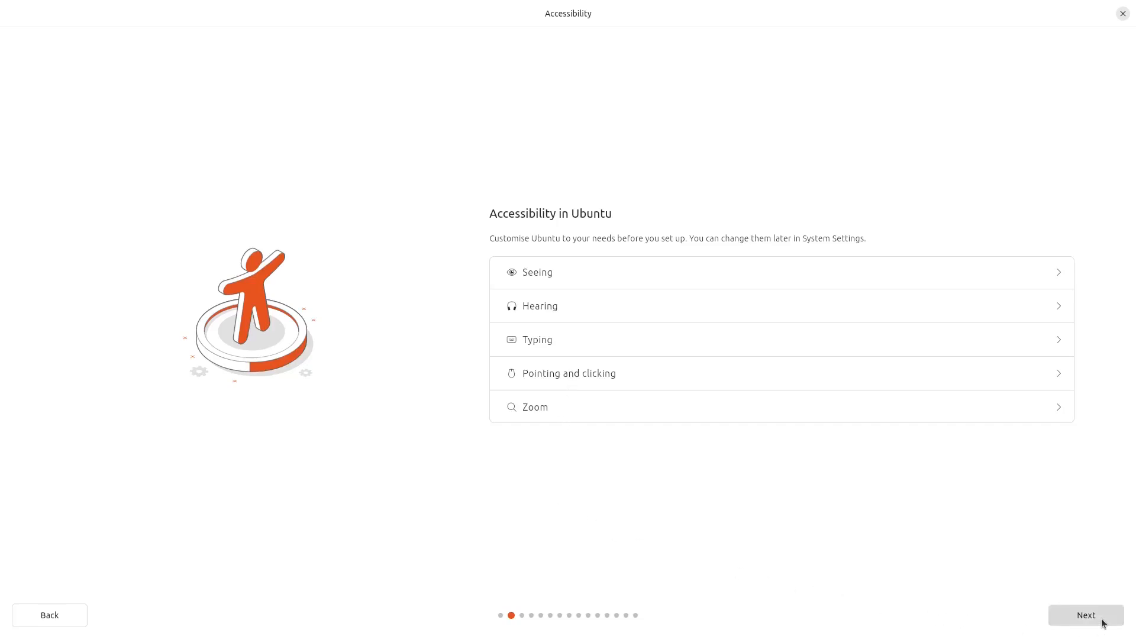
left_click(1085, 615)
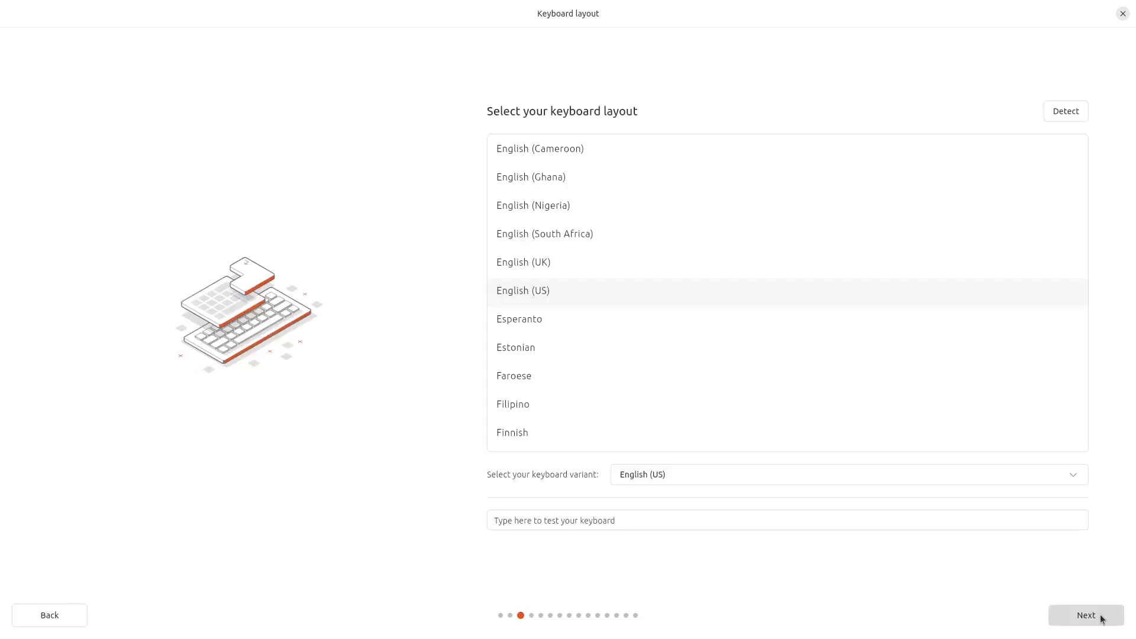
Keep English (US) layout, choose 'Do not connect to the internet', and proceed to Install Ubuntu.
left_click(1084, 615)
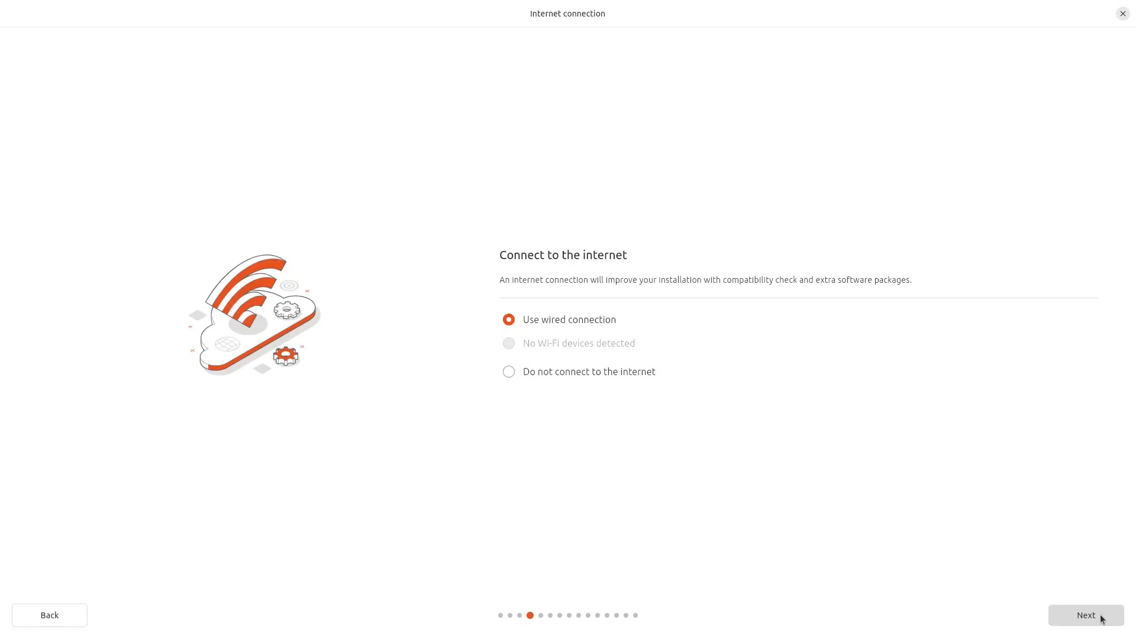
left_click(509, 372)
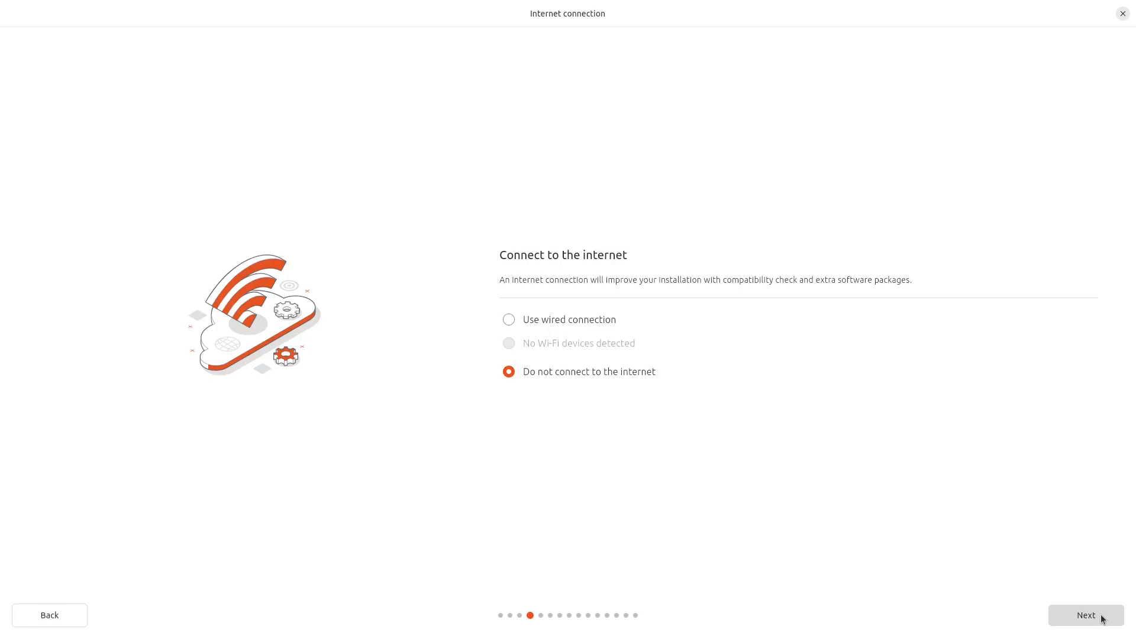
left_click(1085, 615)
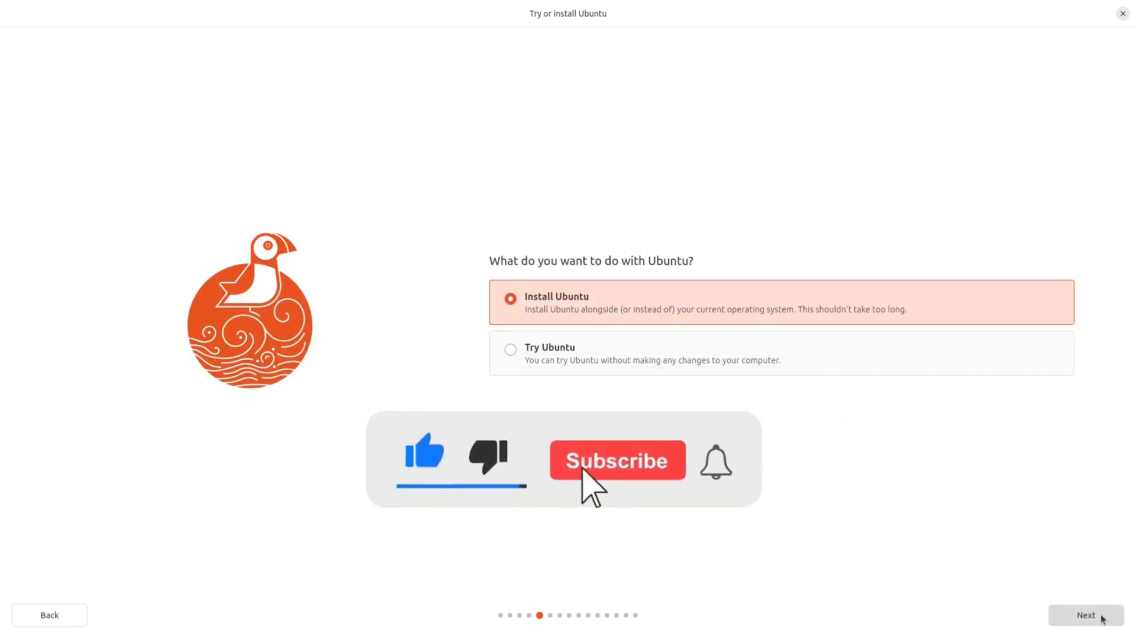
left_click(616, 460)
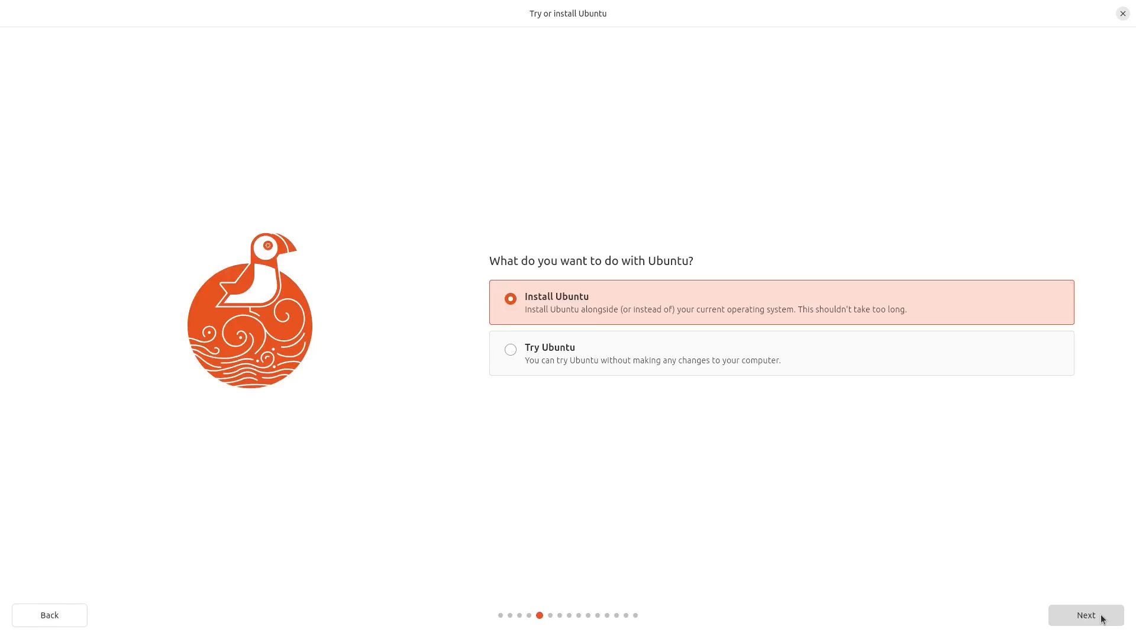
mouse_move(866, 532)
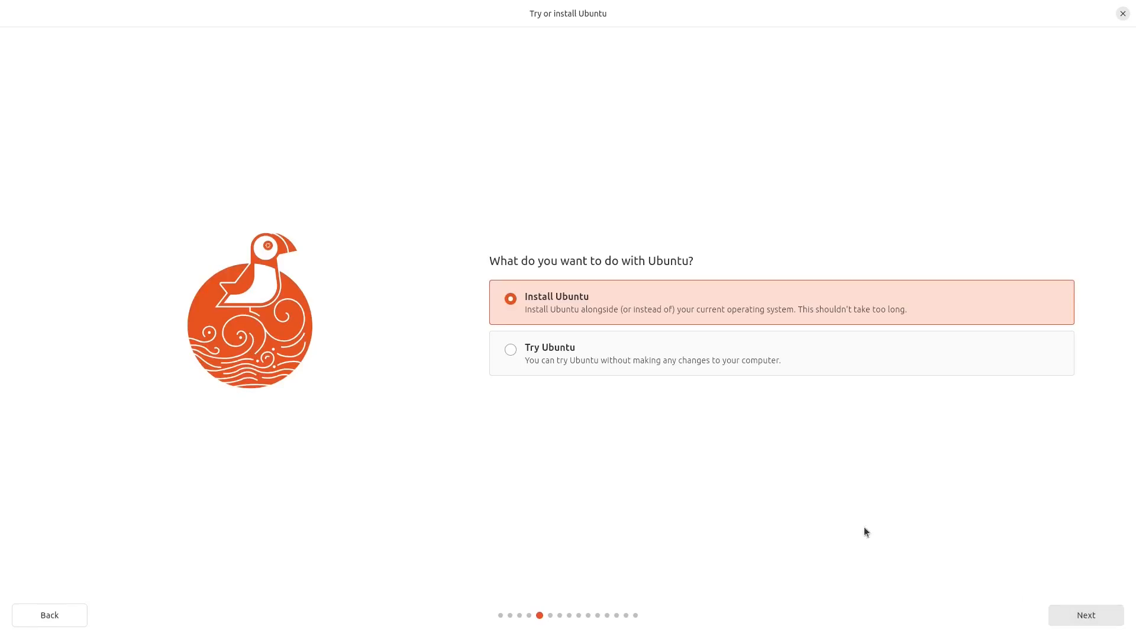
Confirm Install Ubuntu with interactive installation and the Extended selection of apps.
left_click(1085, 615)
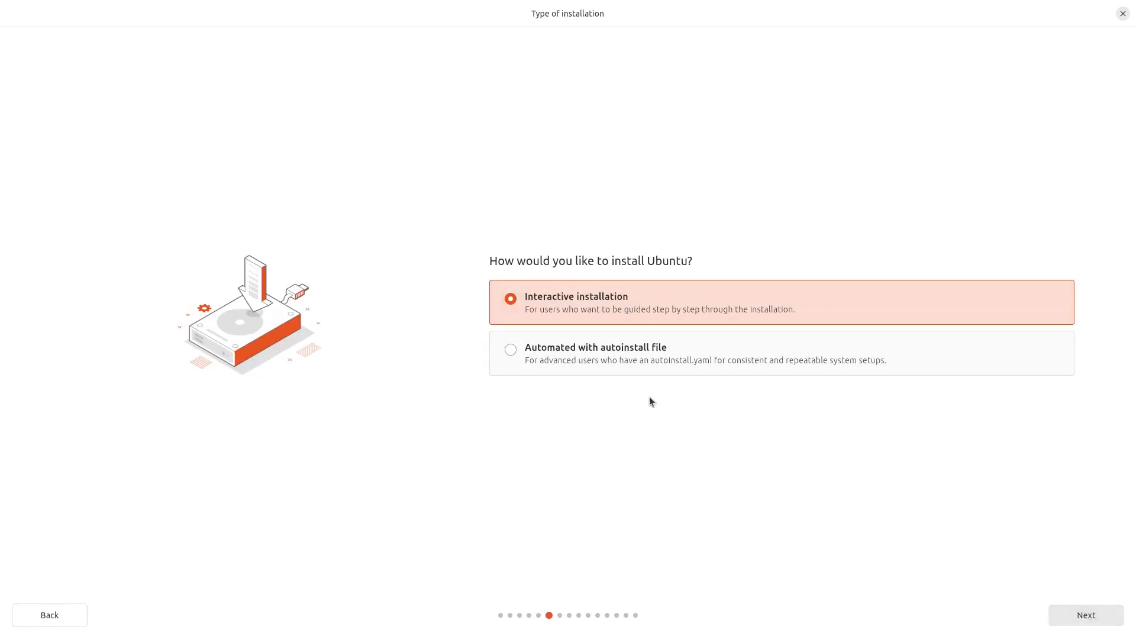
mouse_move(665, 332)
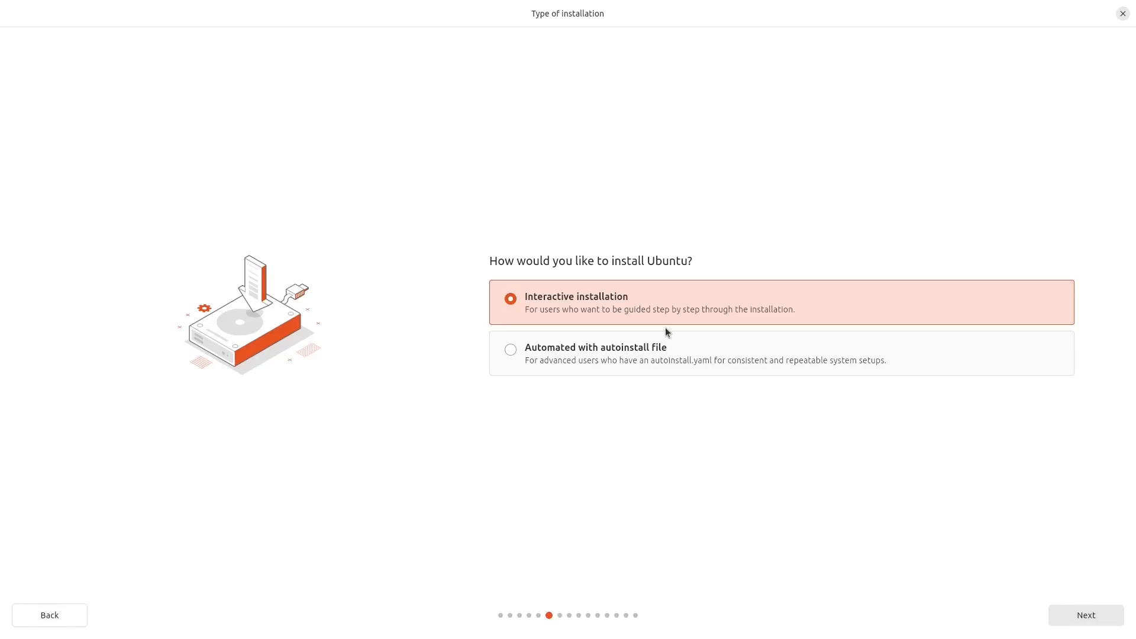
mouse_move(756, 330)
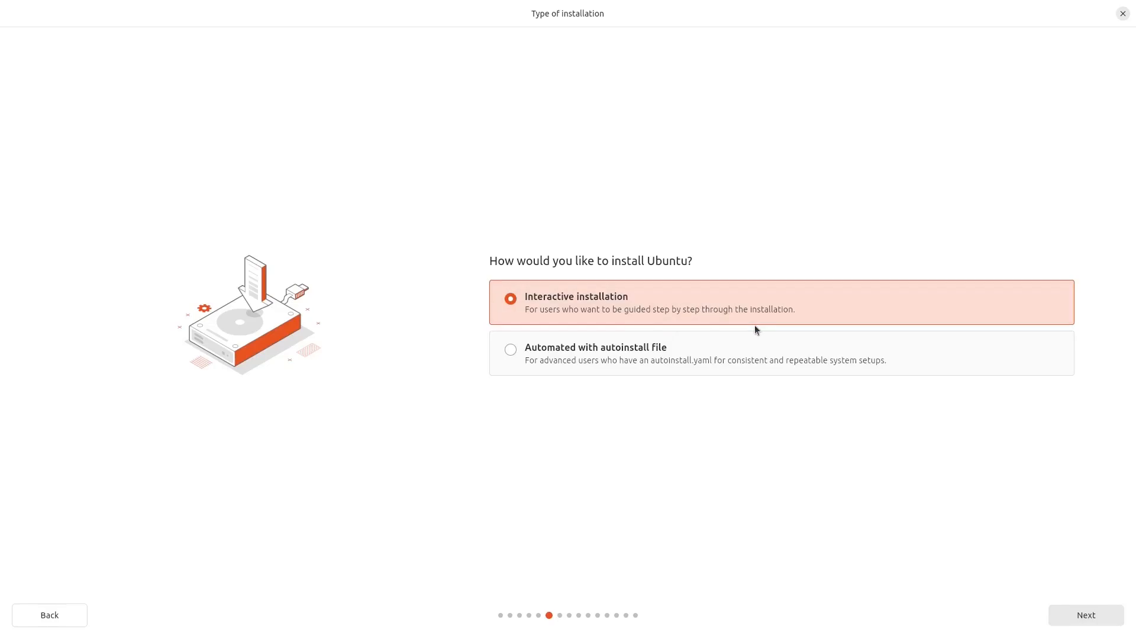
mouse_move(1056, 557)
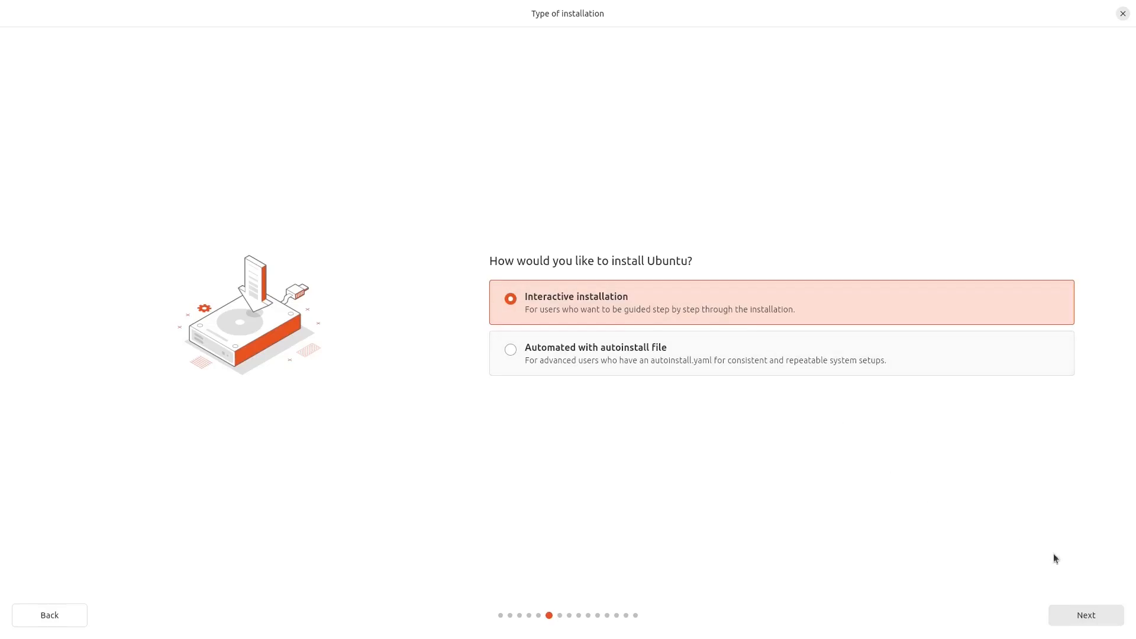
left_click(1085, 615)
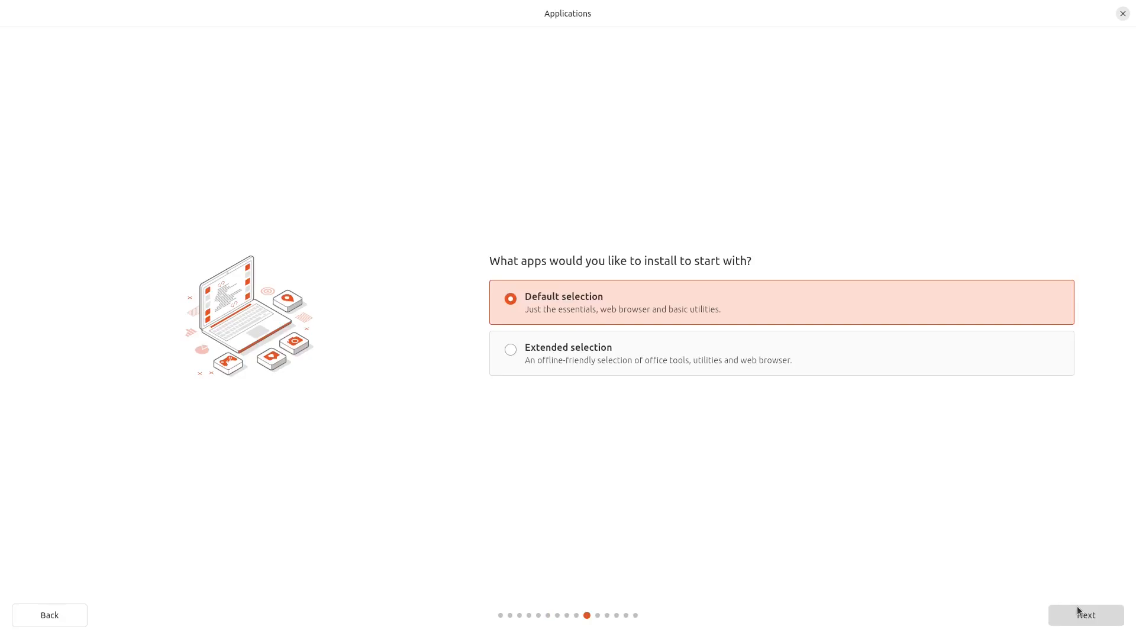
left_click(511, 351)
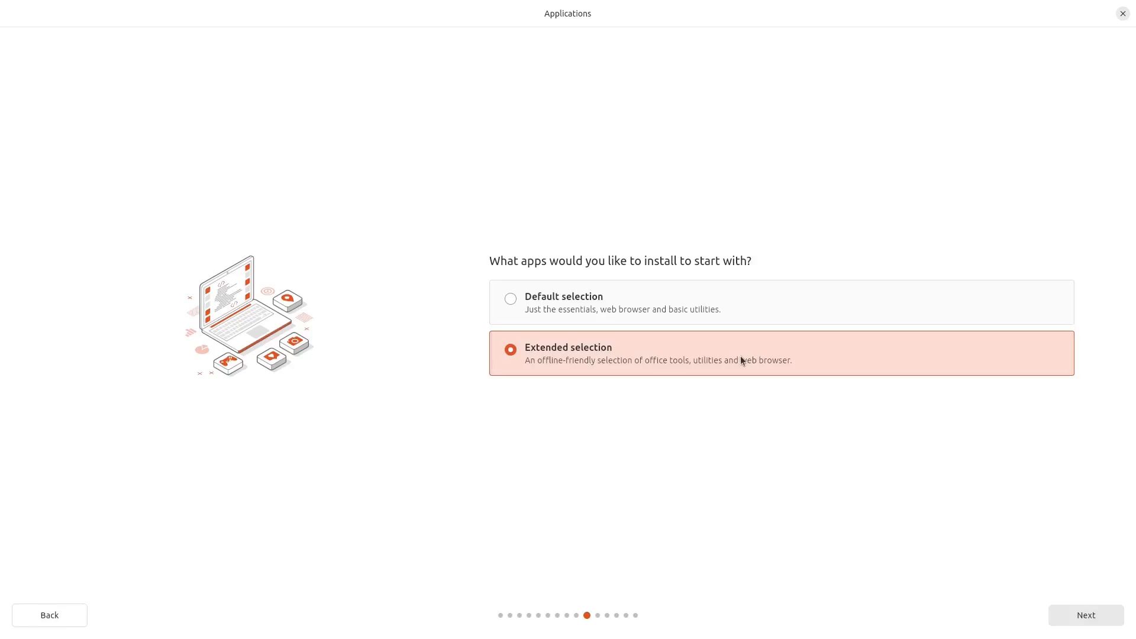
left_click(1085, 614)
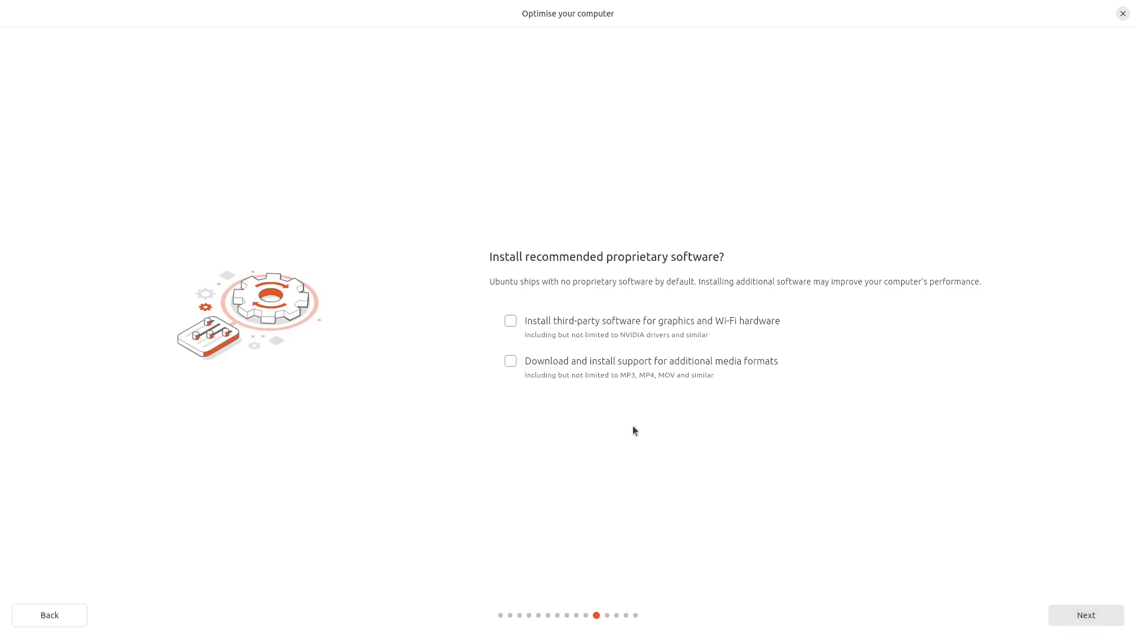
Enable third-party graphics/Wi-Fi drivers and additional media format support, then continue.
left_click(509, 320)
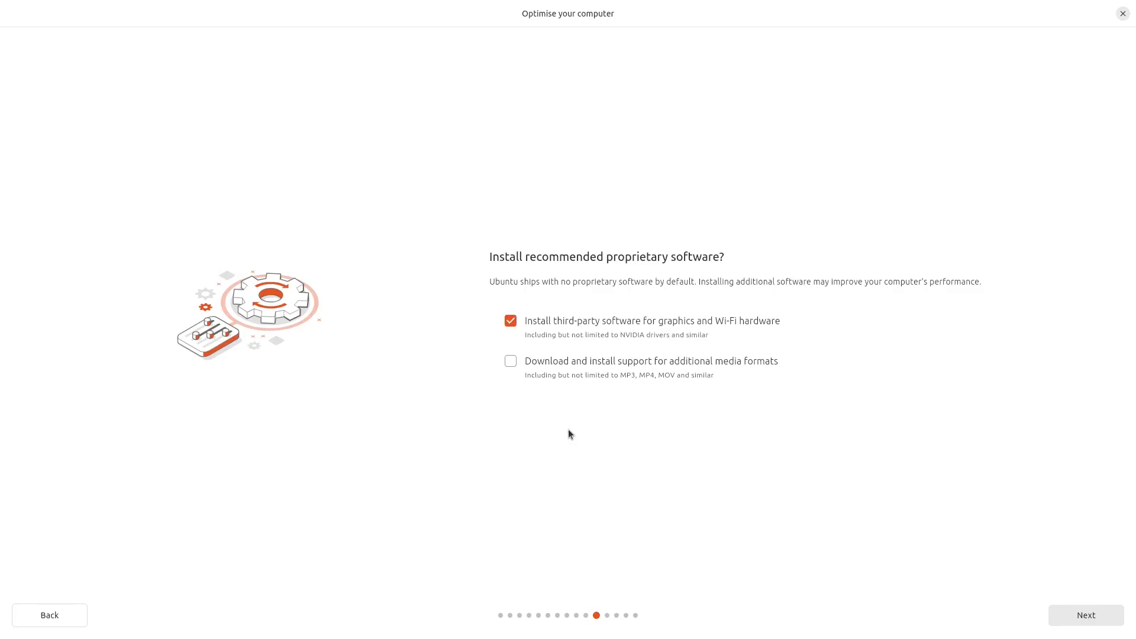
left_click(509, 361)
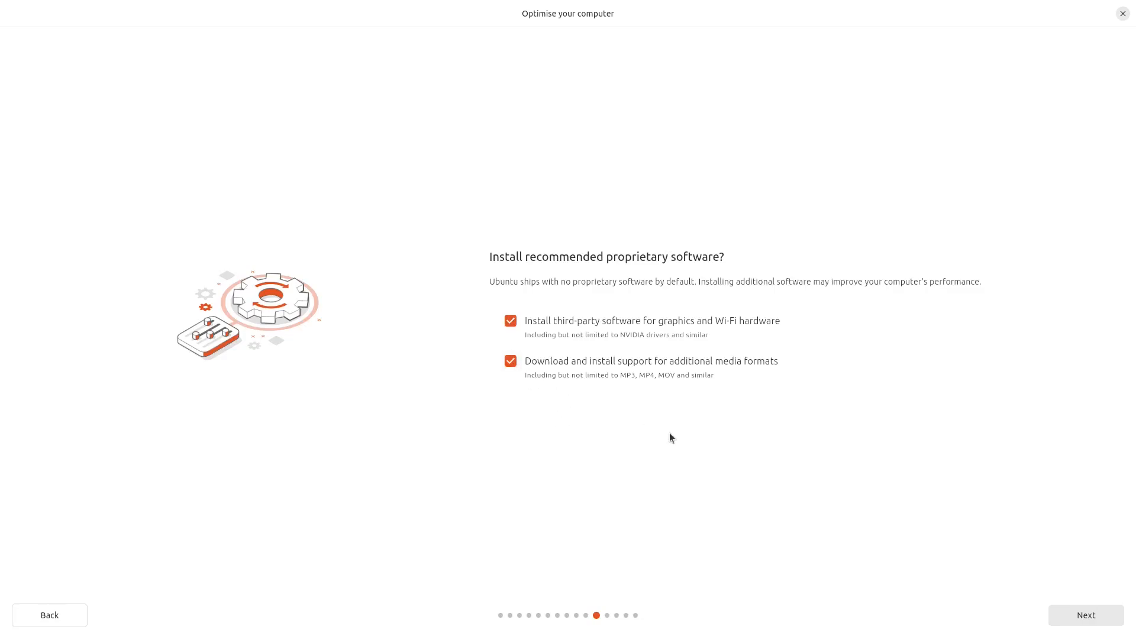
mouse_move(1093, 628)
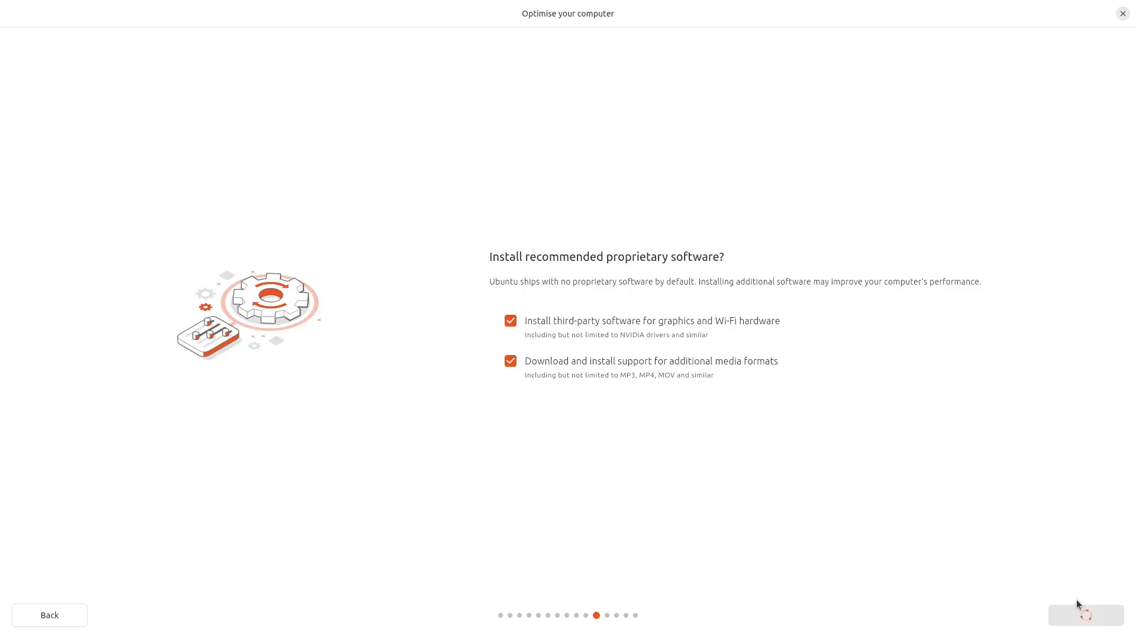
left_click(1084, 615)
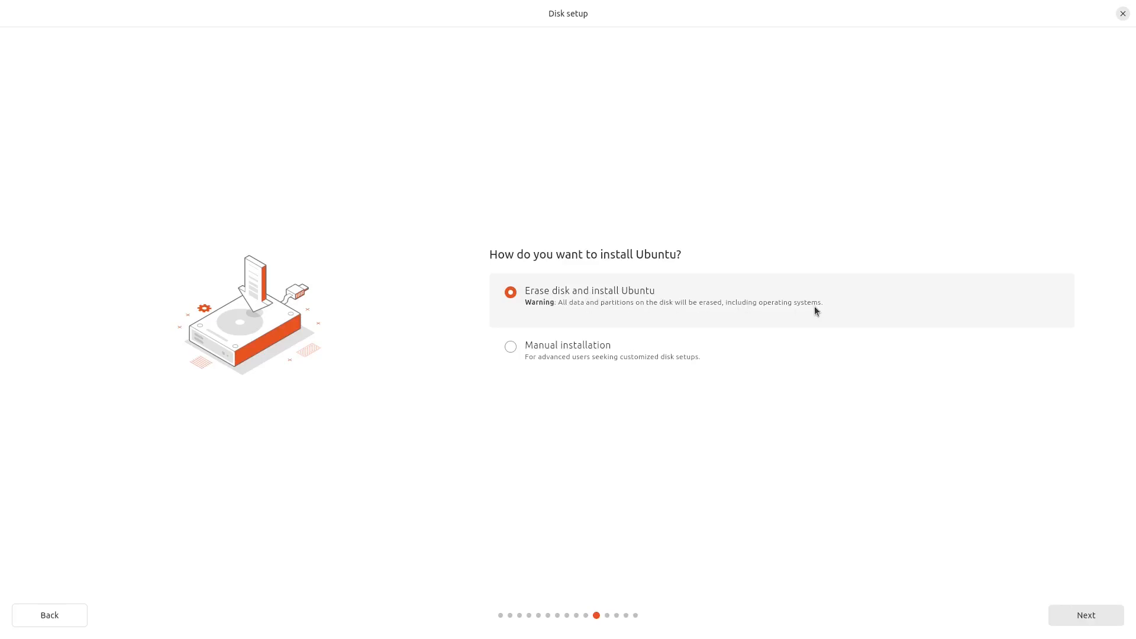
mouse_move(607, 365)
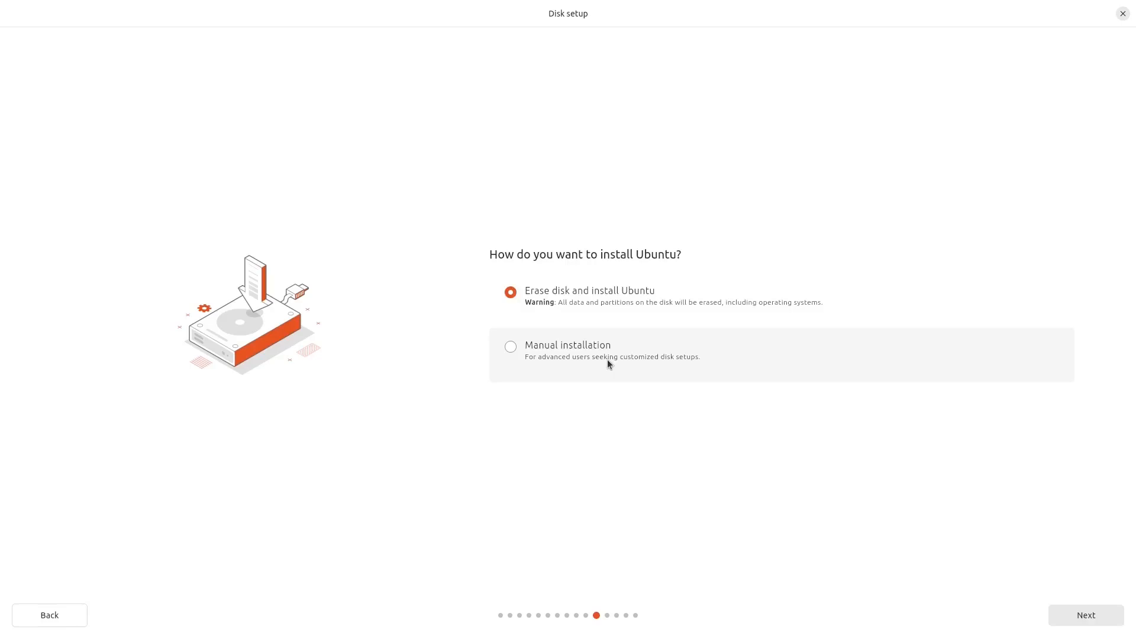
Try Manual installation, revert to 'Erase disk and install Ubuntu' and continue.
left_click(510, 347)
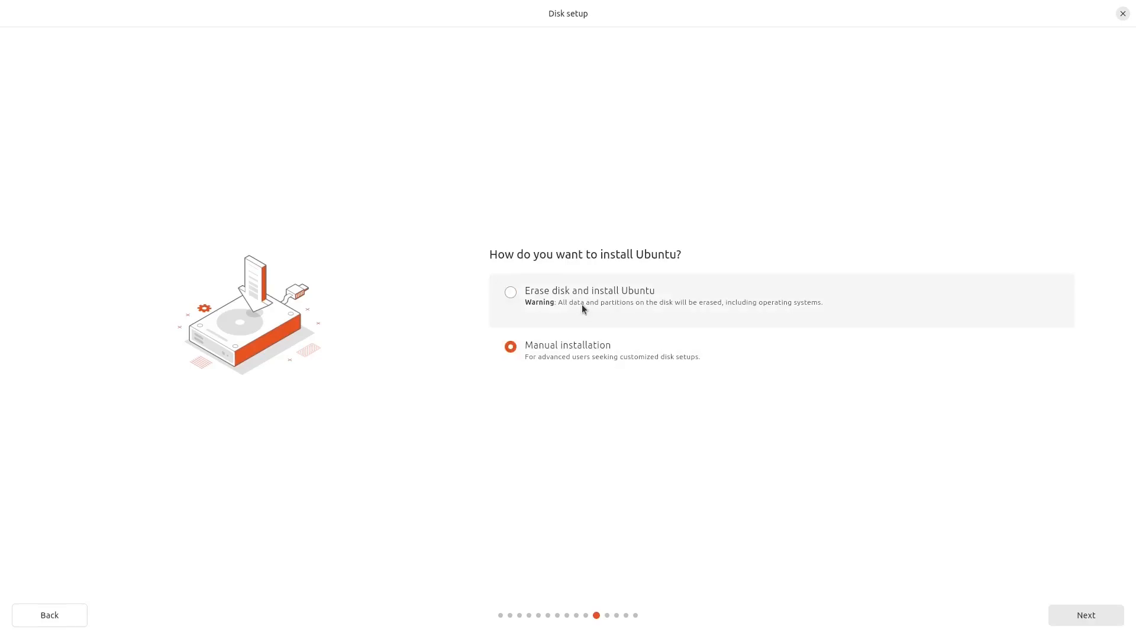
left_click(510, 292)
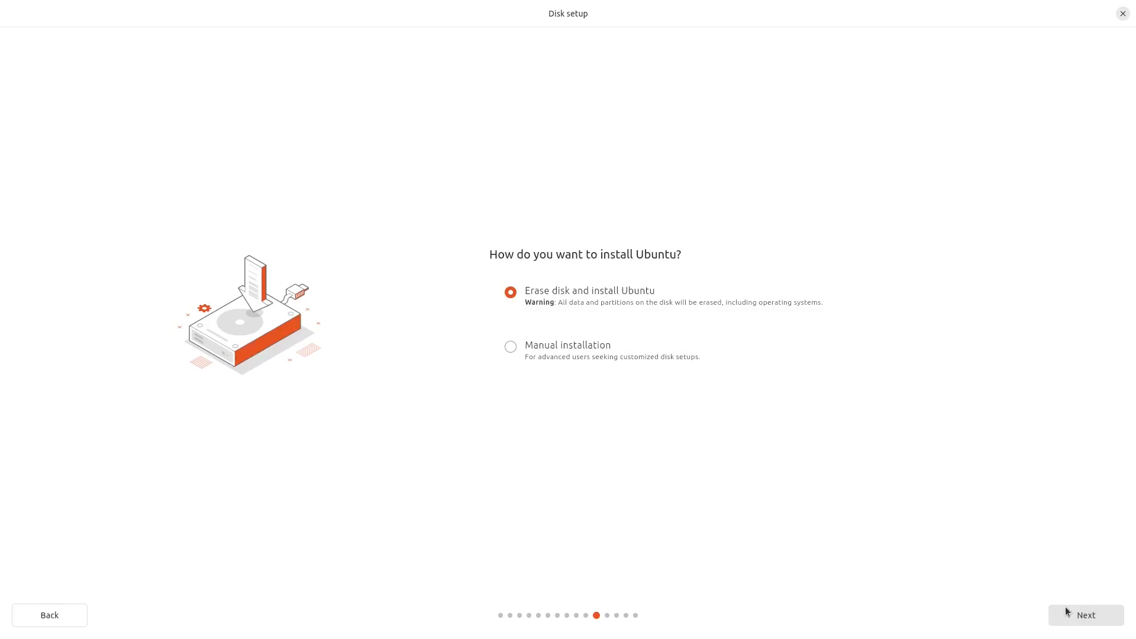
left_click(1085, 615)
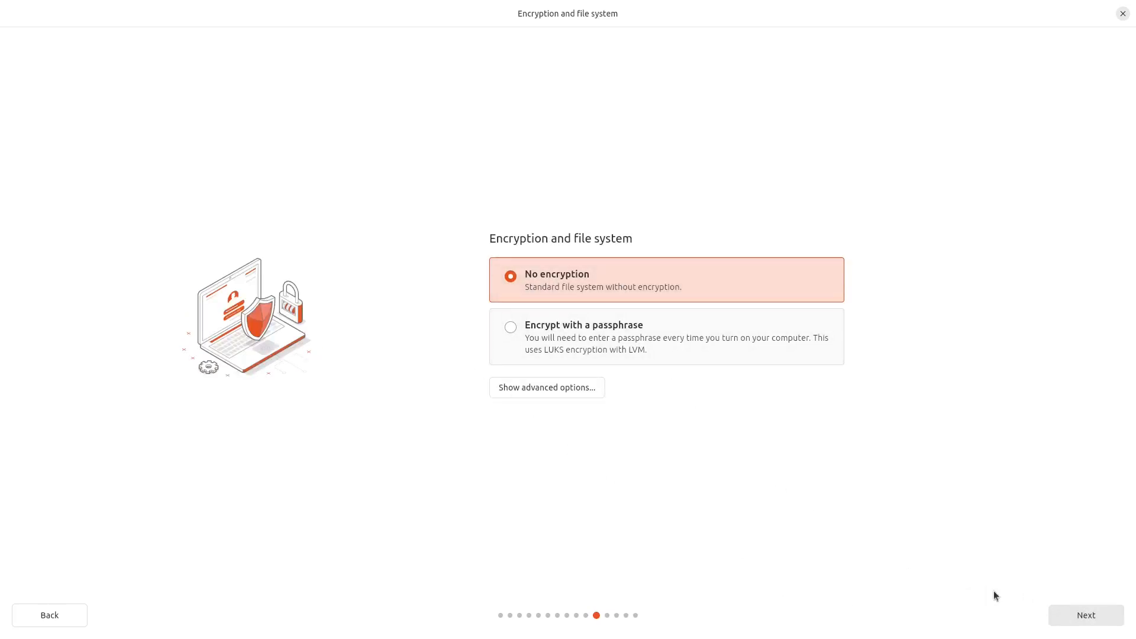
Keep No encryption, then create the ubuntu account on computer ncx-ubuntu with a matching password.
left_click(1085, 615)
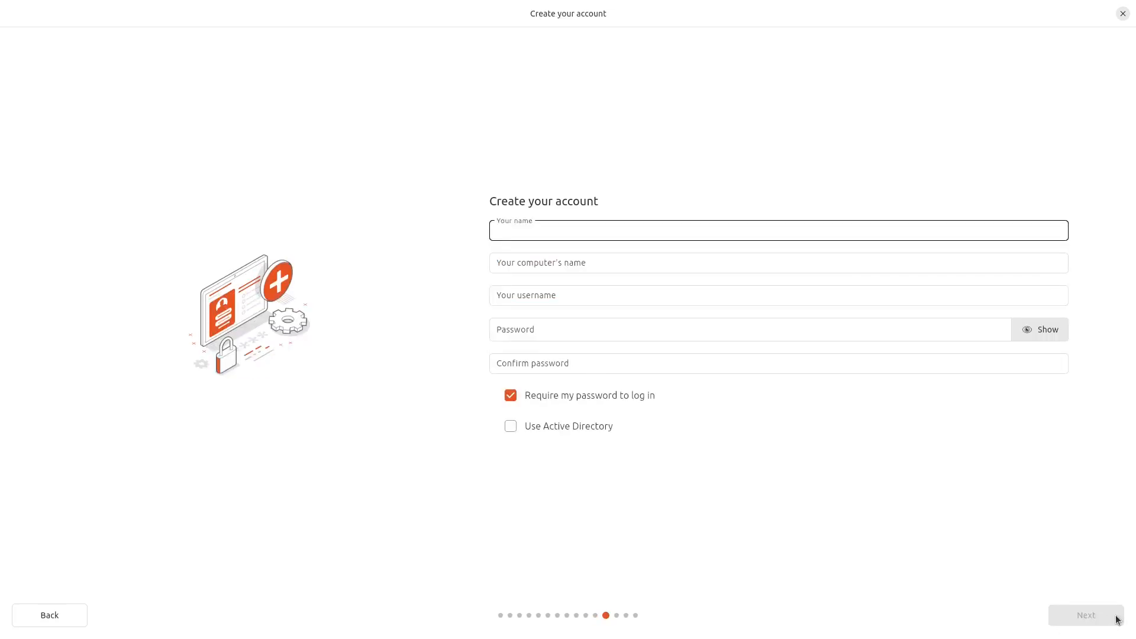
type("ubuntu")
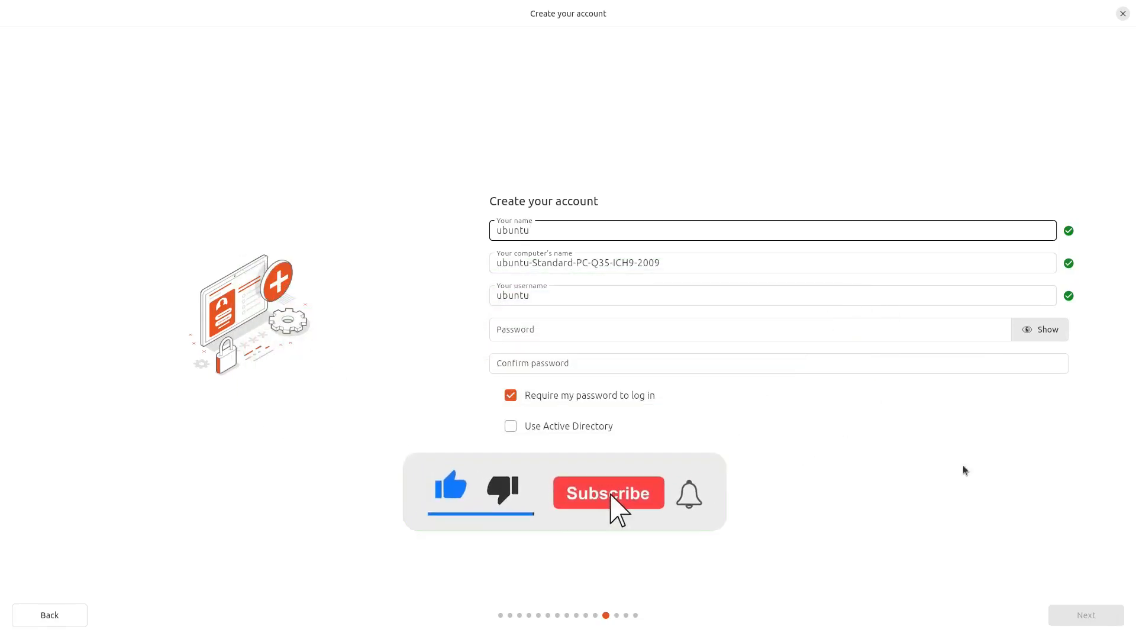
type("ncx-ubuntu")
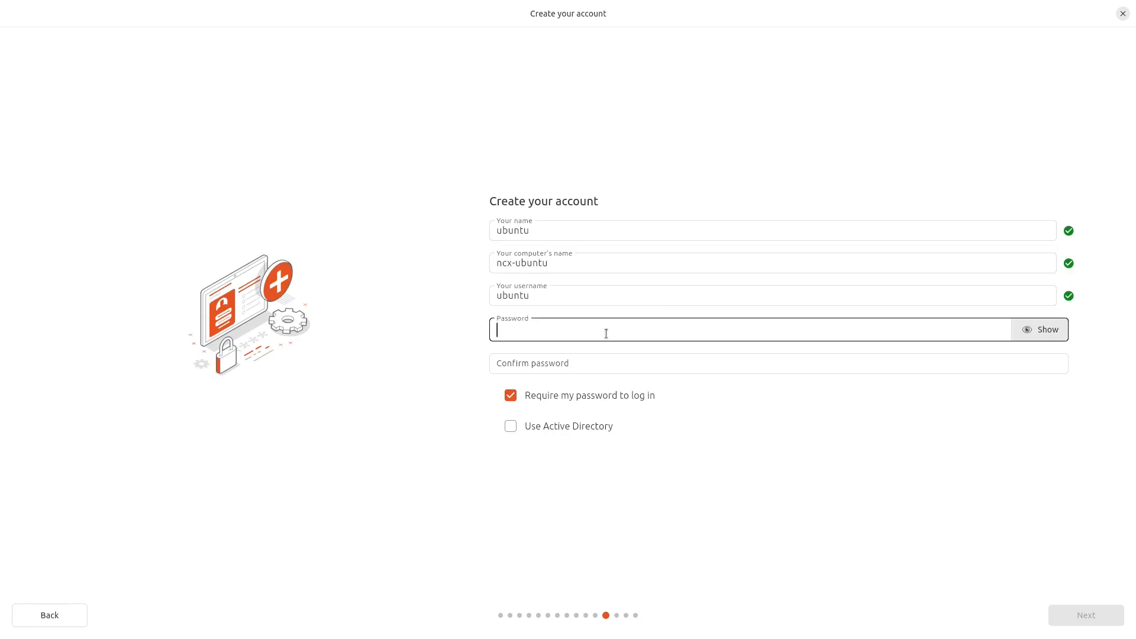
type("••")
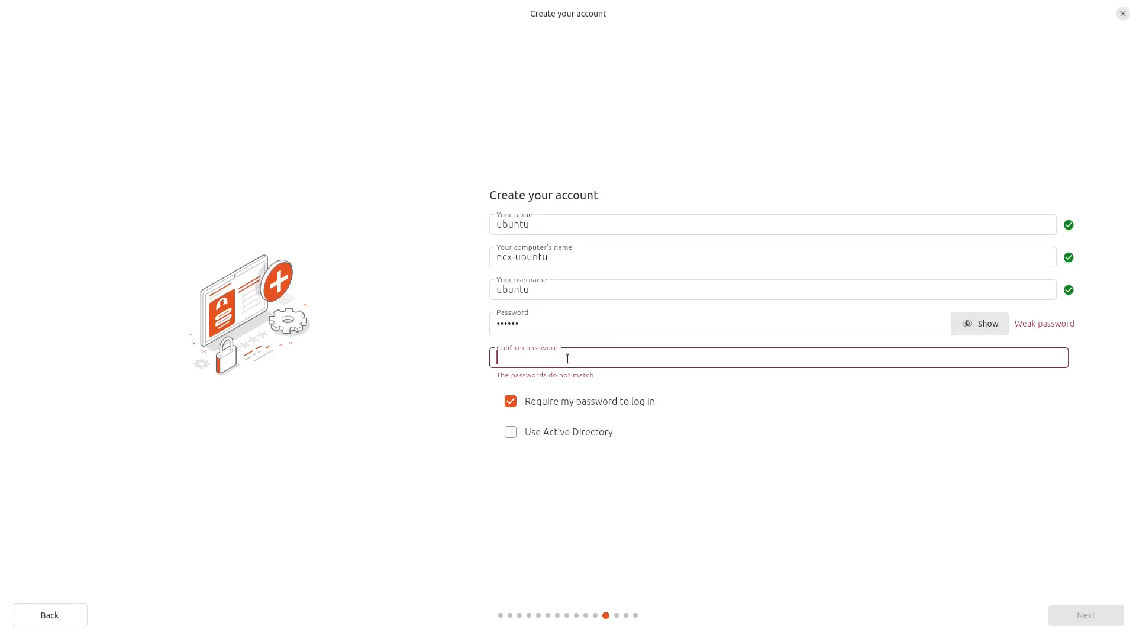
type("••••••")
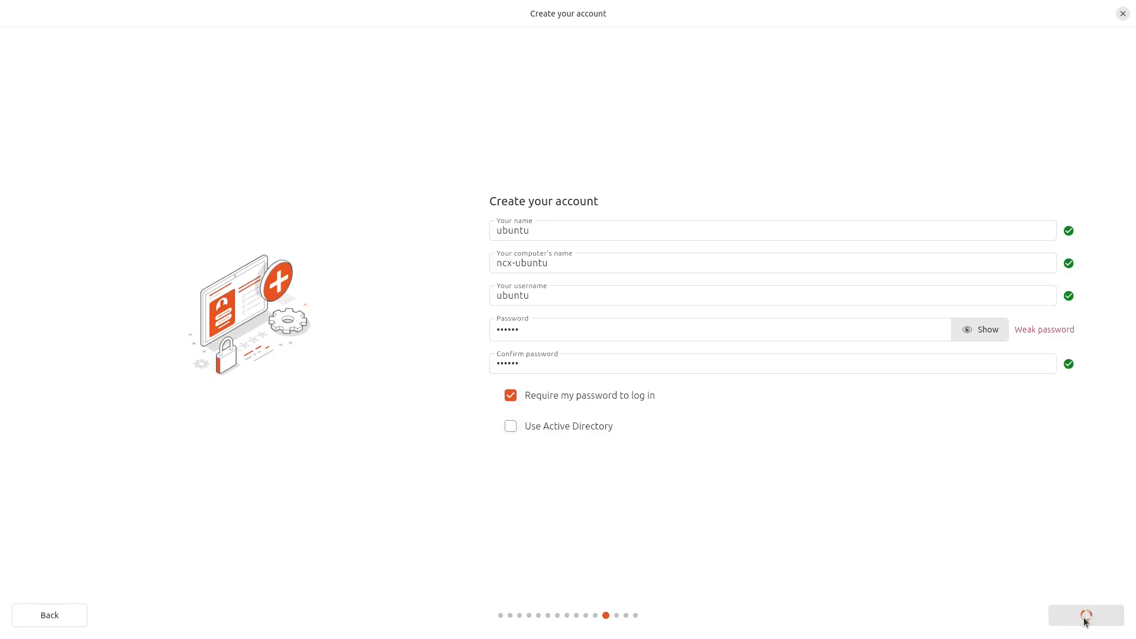
left_click(1085, 615)
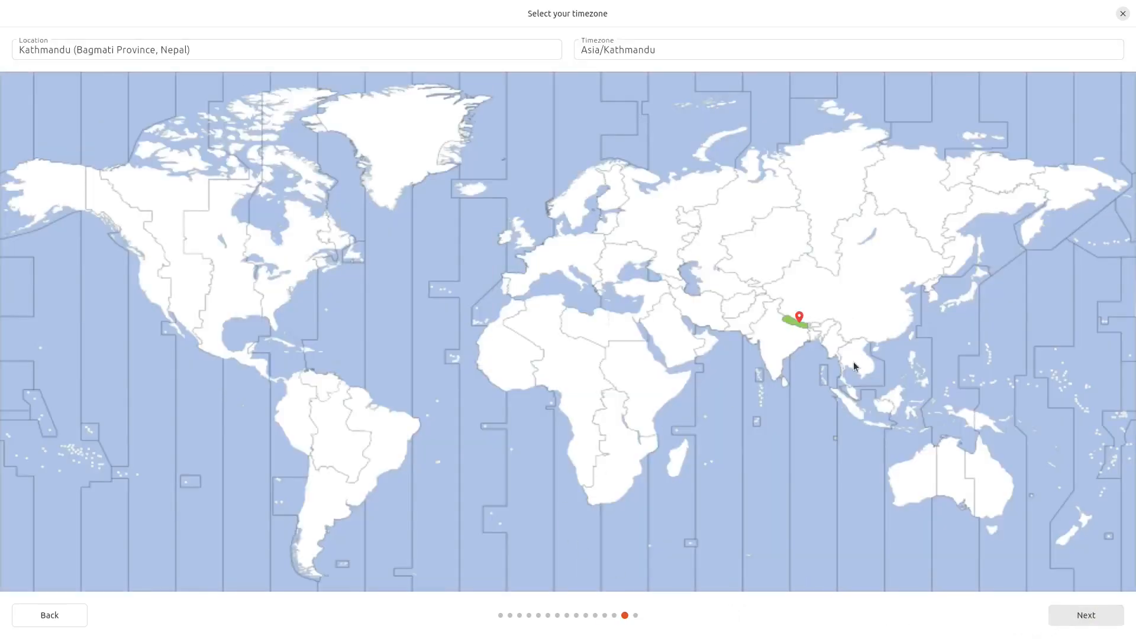
mouse_move(1086, 615)
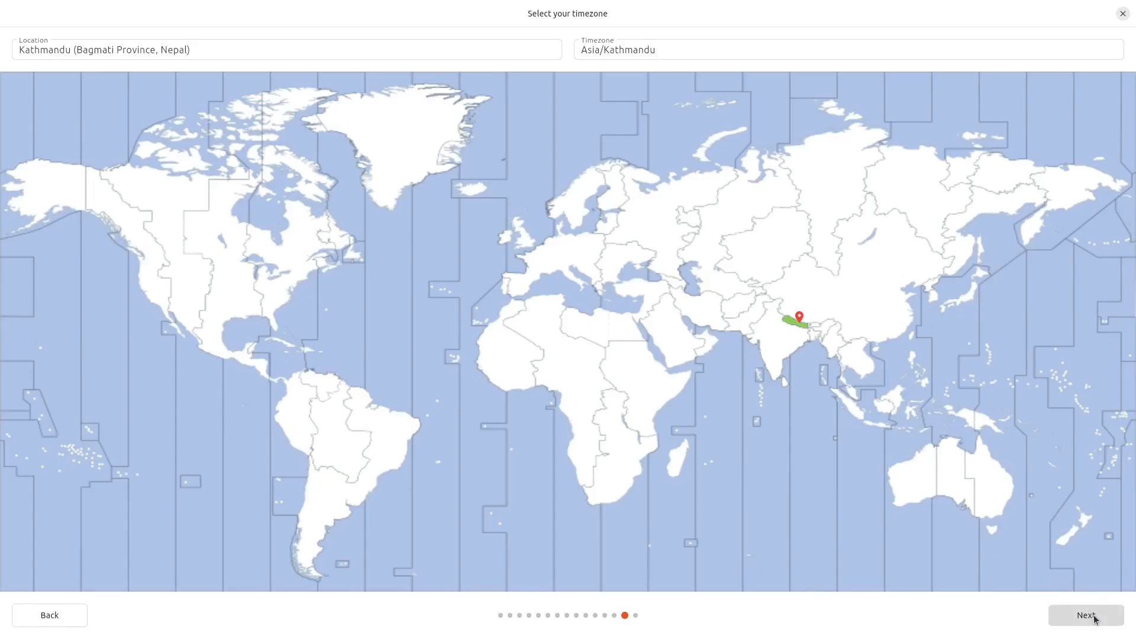
Accept the Asia/Kathmandu timezone, review the summary and start the installation.
left_click(1085, 615)
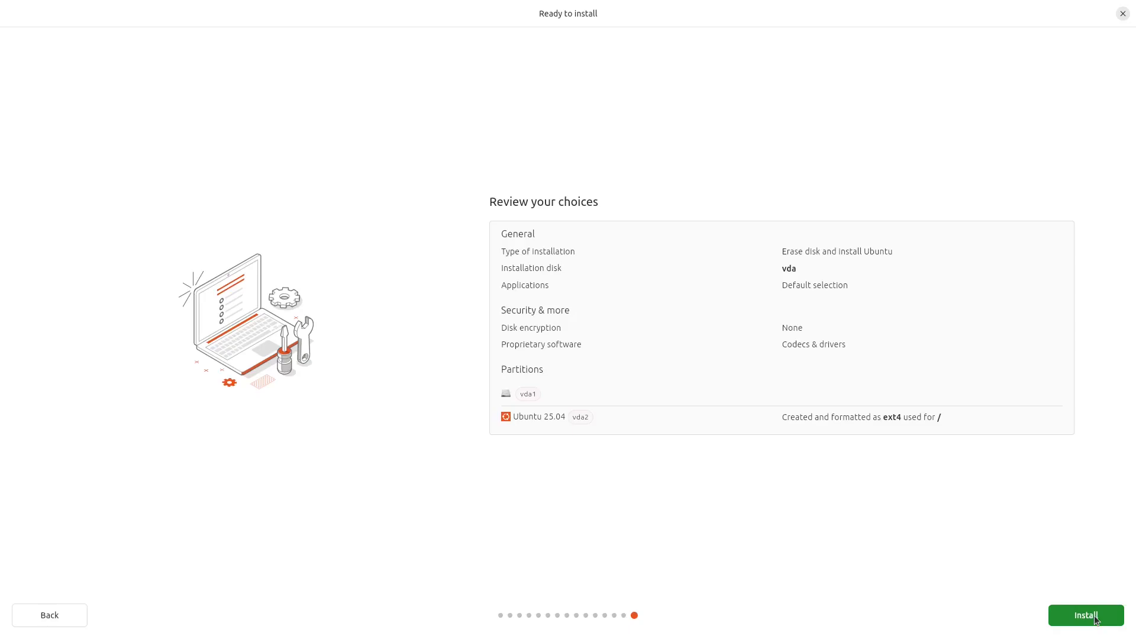
left_click(1085, 615)
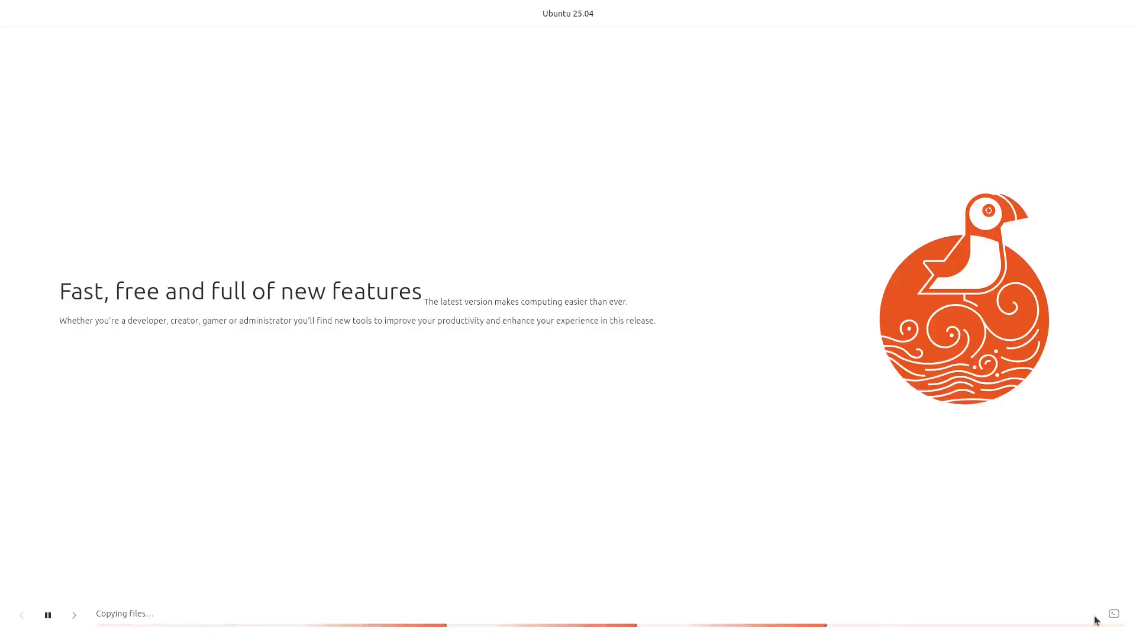
mouse_move(758, 469)
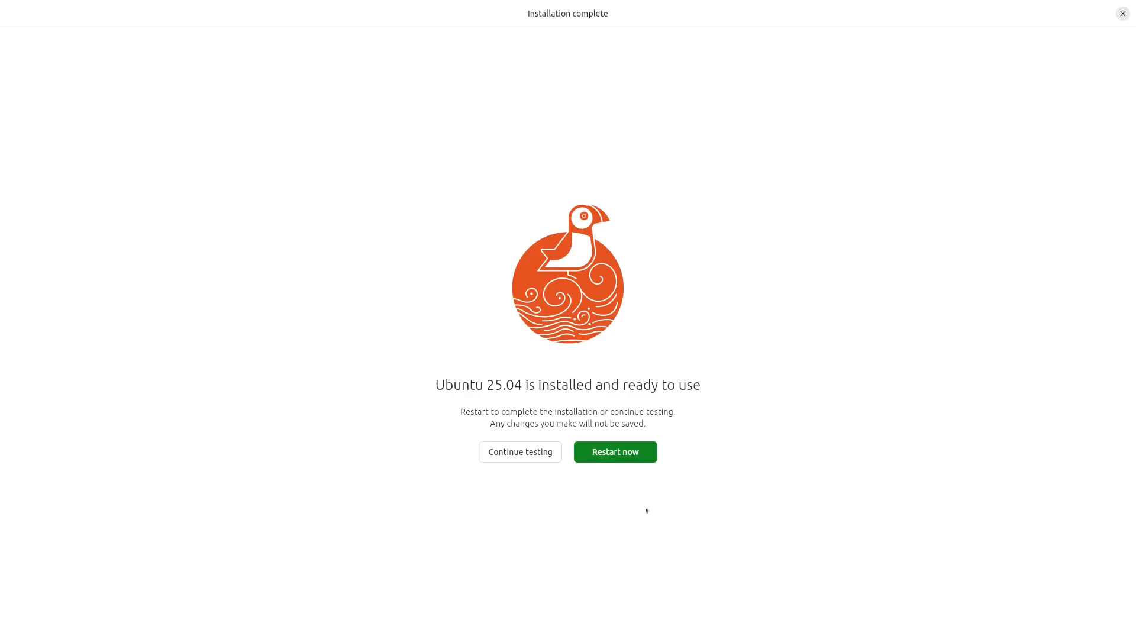
Restart the computer from the Installation complete screen.
left_click(613, 451)
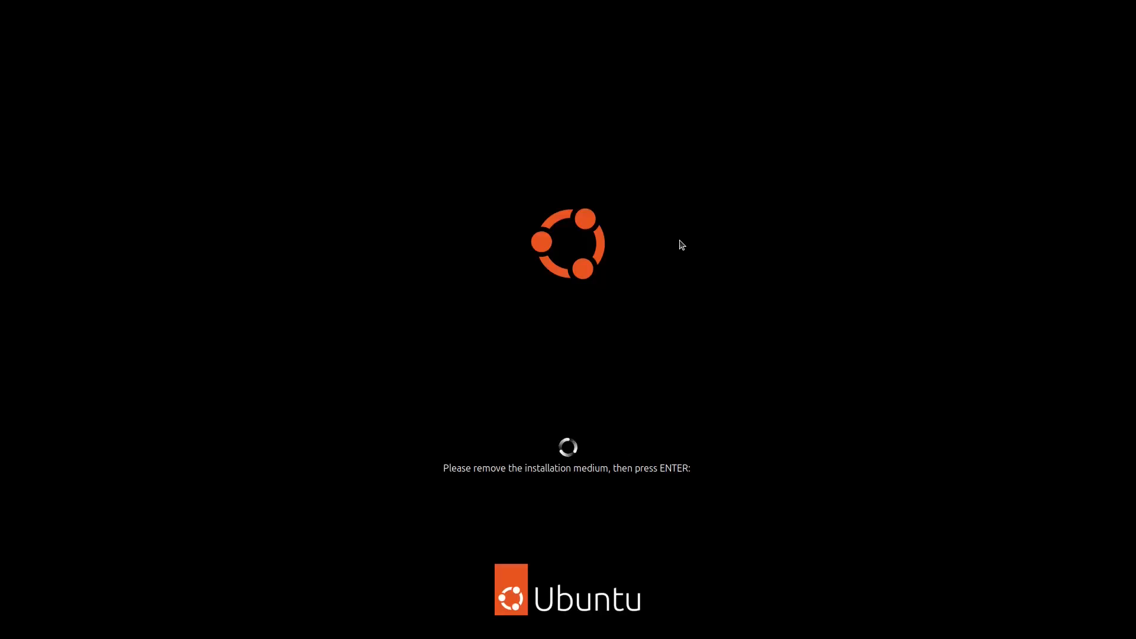
mouse_move(668, 293)
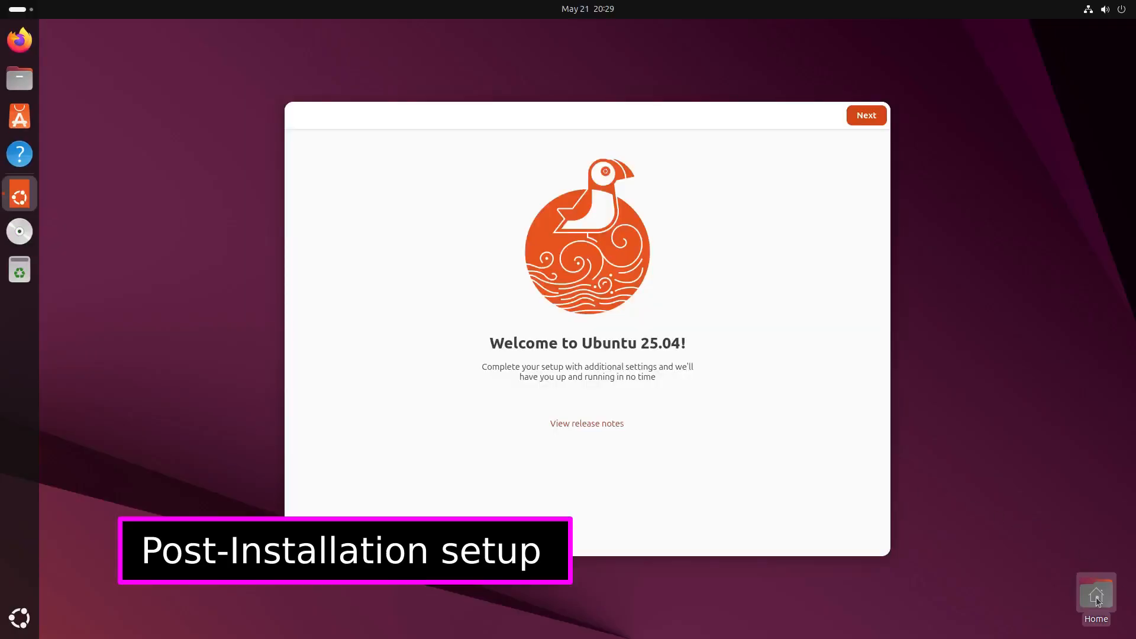
Finish the Welcome to Ubuntu steps with 'Yes, share system data' kept, reaching the desktop.
left_click(865, 115)
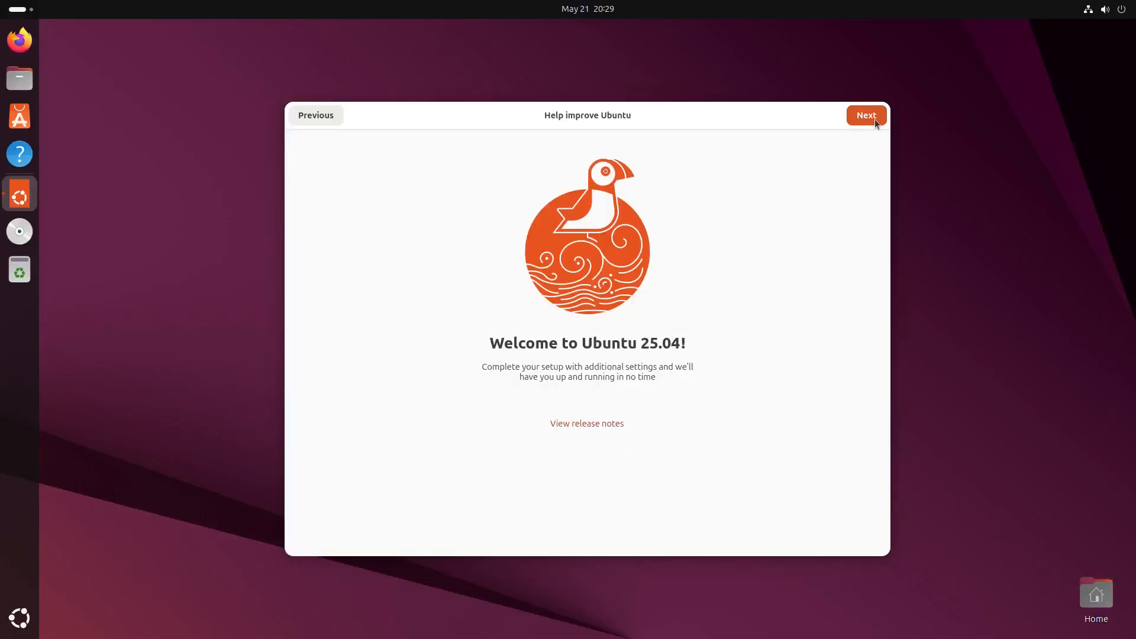
left_click(866, 115)
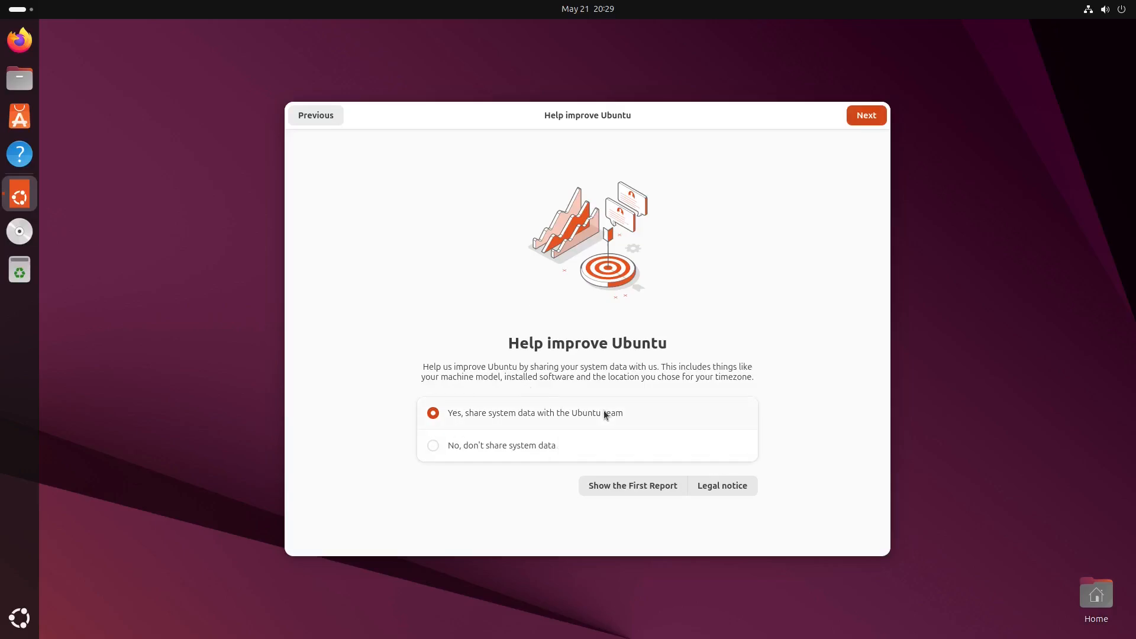
left_click(866, 114)
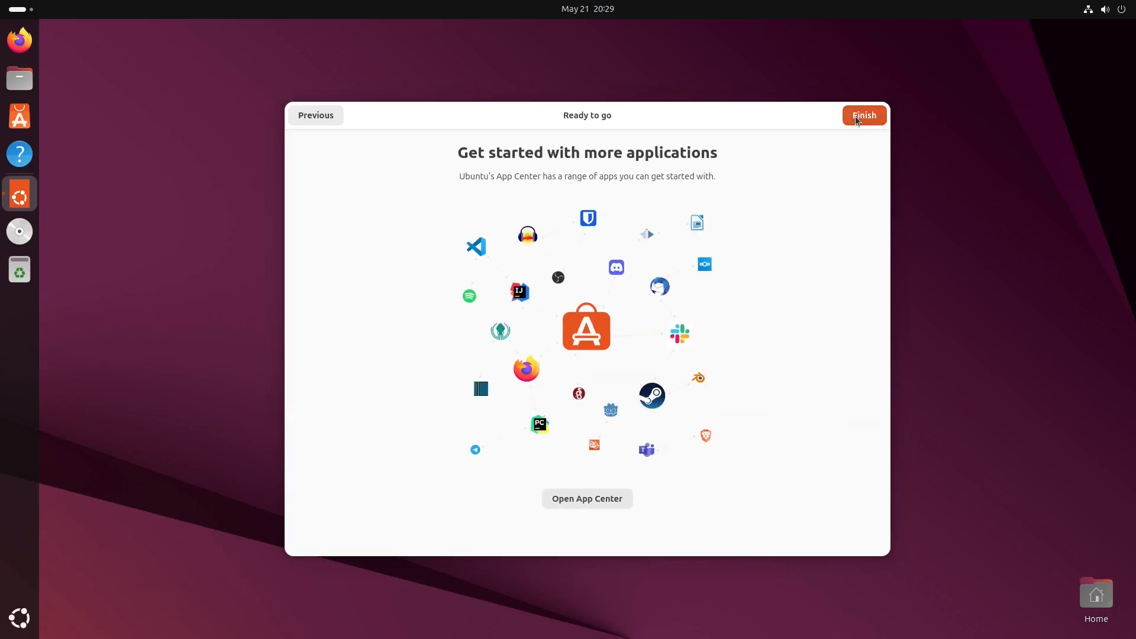
mouse_move(647, 349)
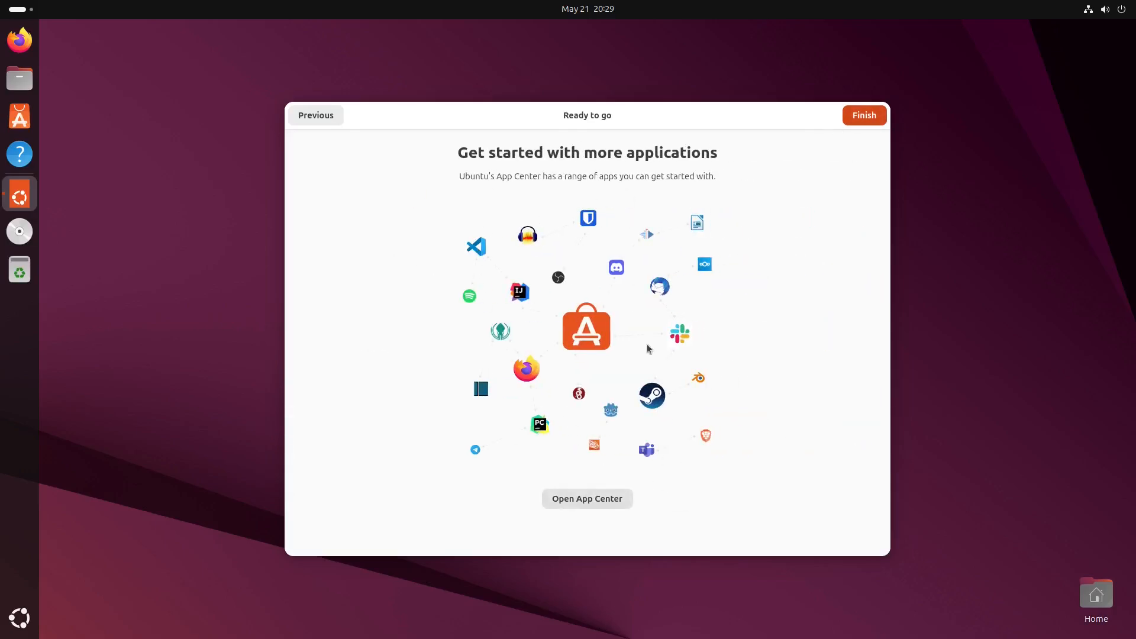
left_click(864, 114)
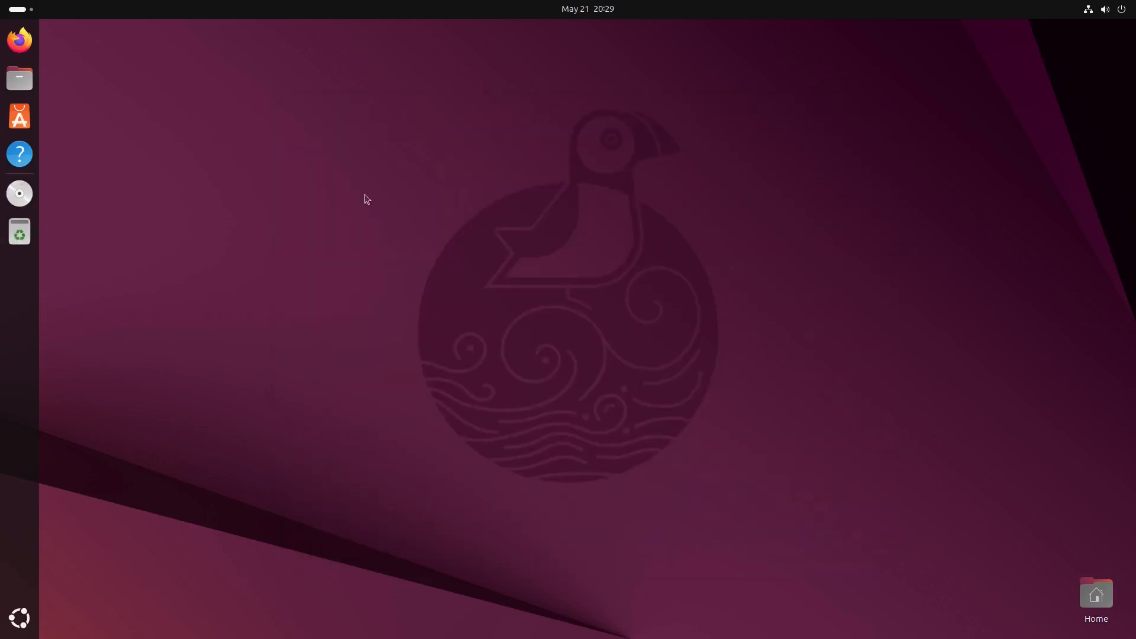
mouse_move(700, 379)
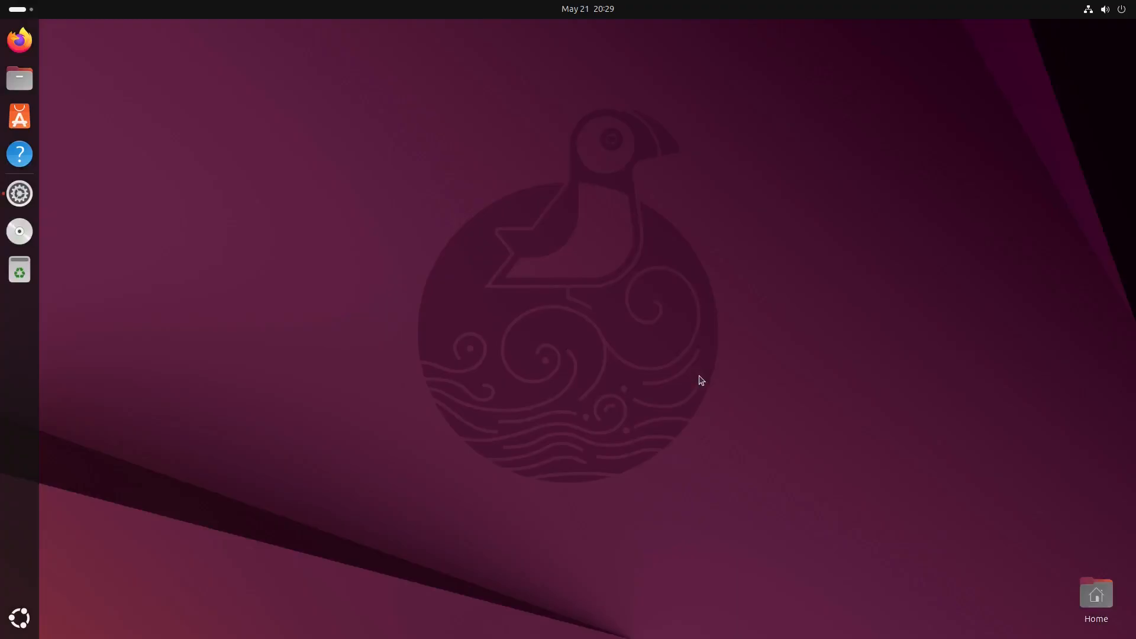
left_click(20, 193)
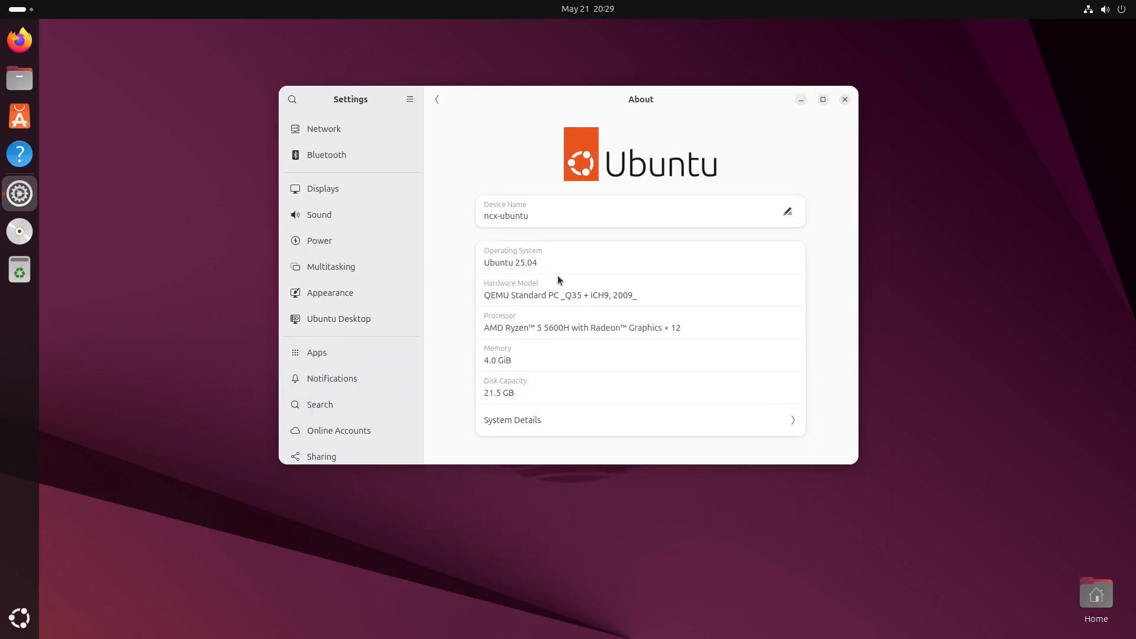
Select the Operating System value 'Ubuntu 25.04' on the Settings About page.
double_click(508, 263)
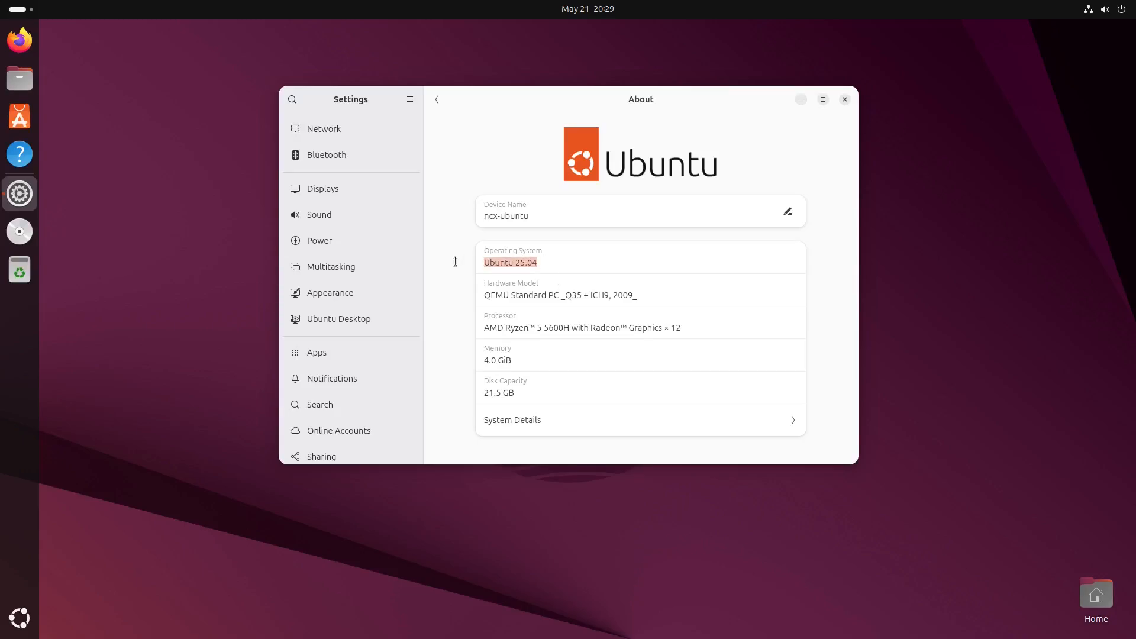
mouse_move(510, 290)
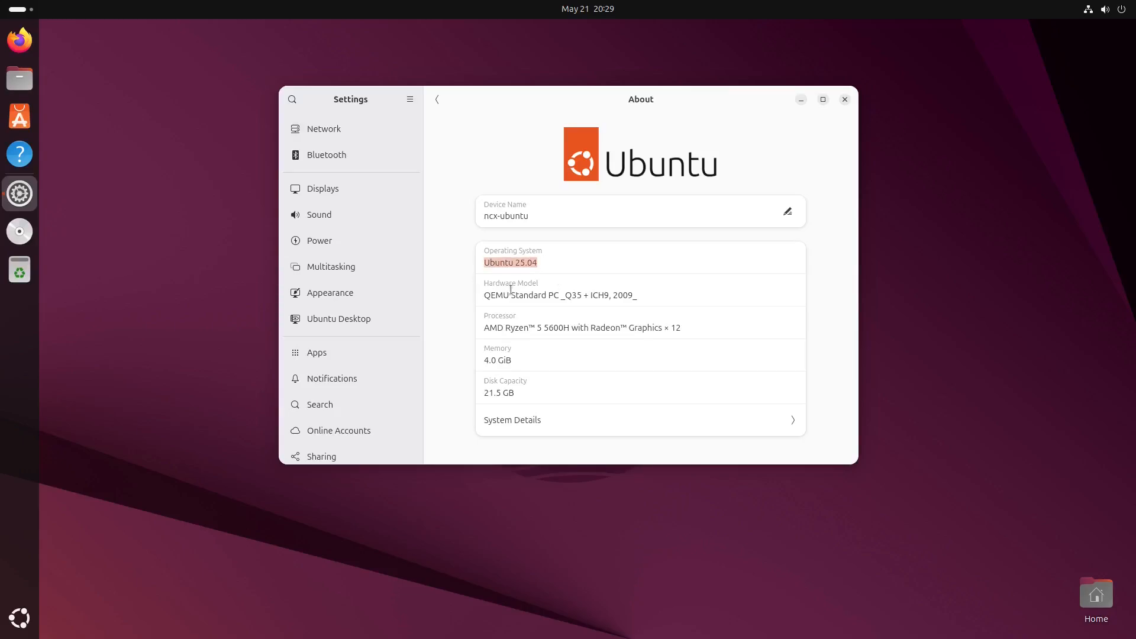